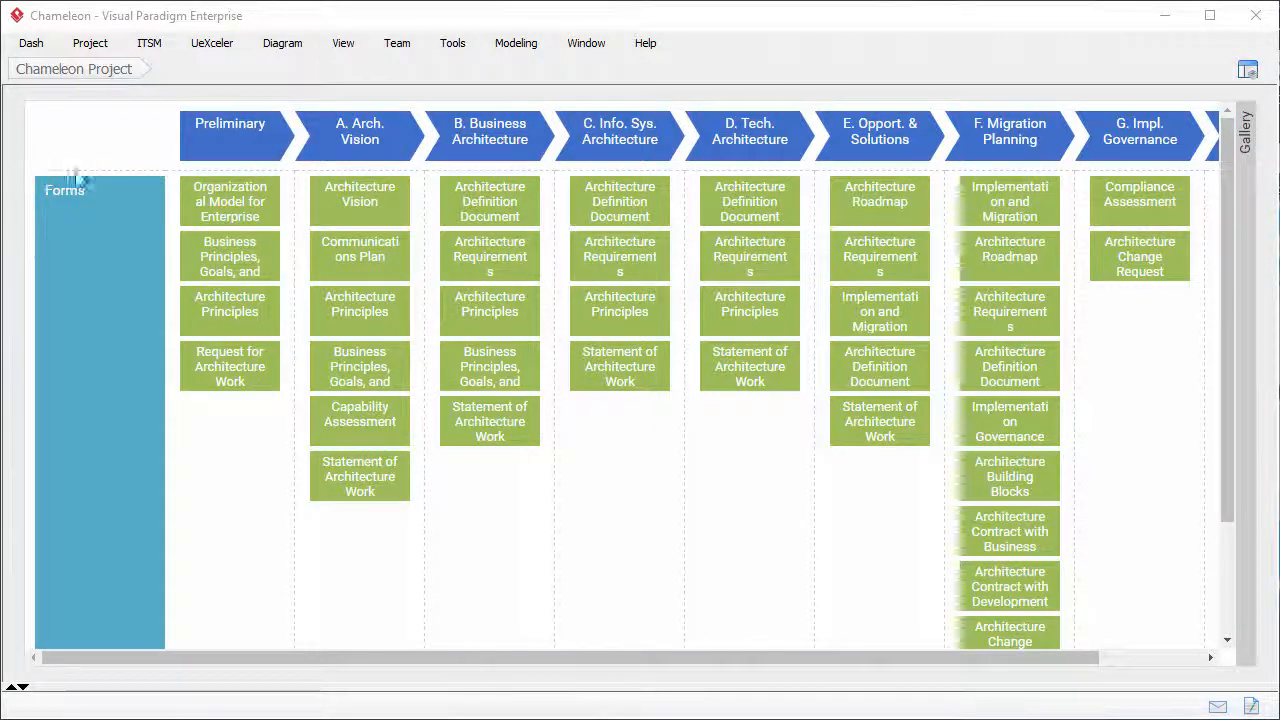
pyautogui.moveTo(344, 528)
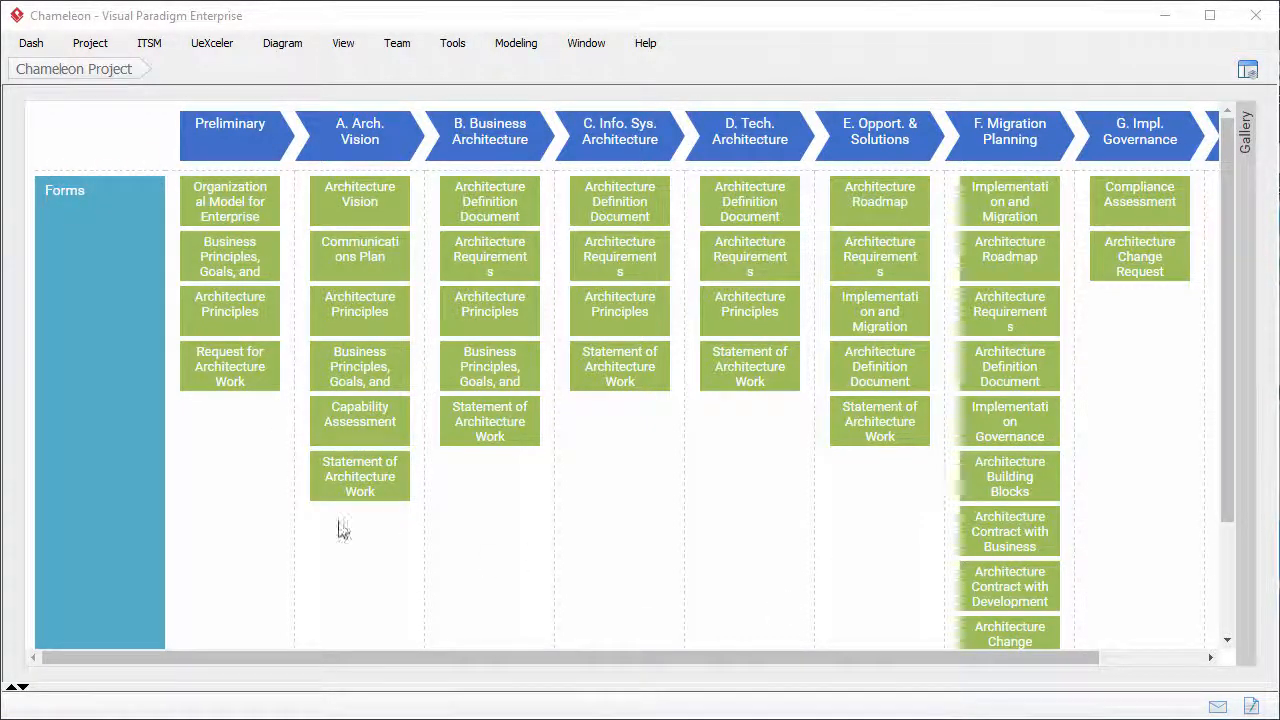
# Review the Organizational Model for Enterprise form and return to the Chameleon Project board
pyautogui.scroll(-3)
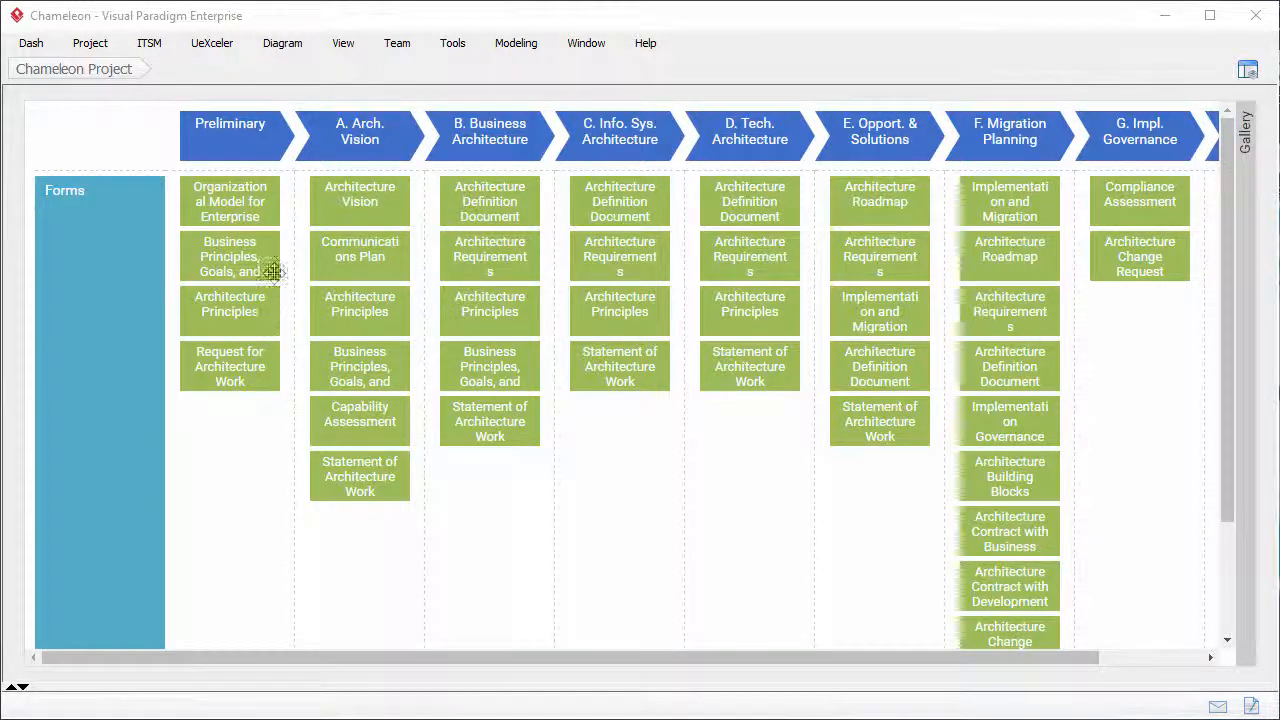
pyautogui.doubleClick(228, 200)
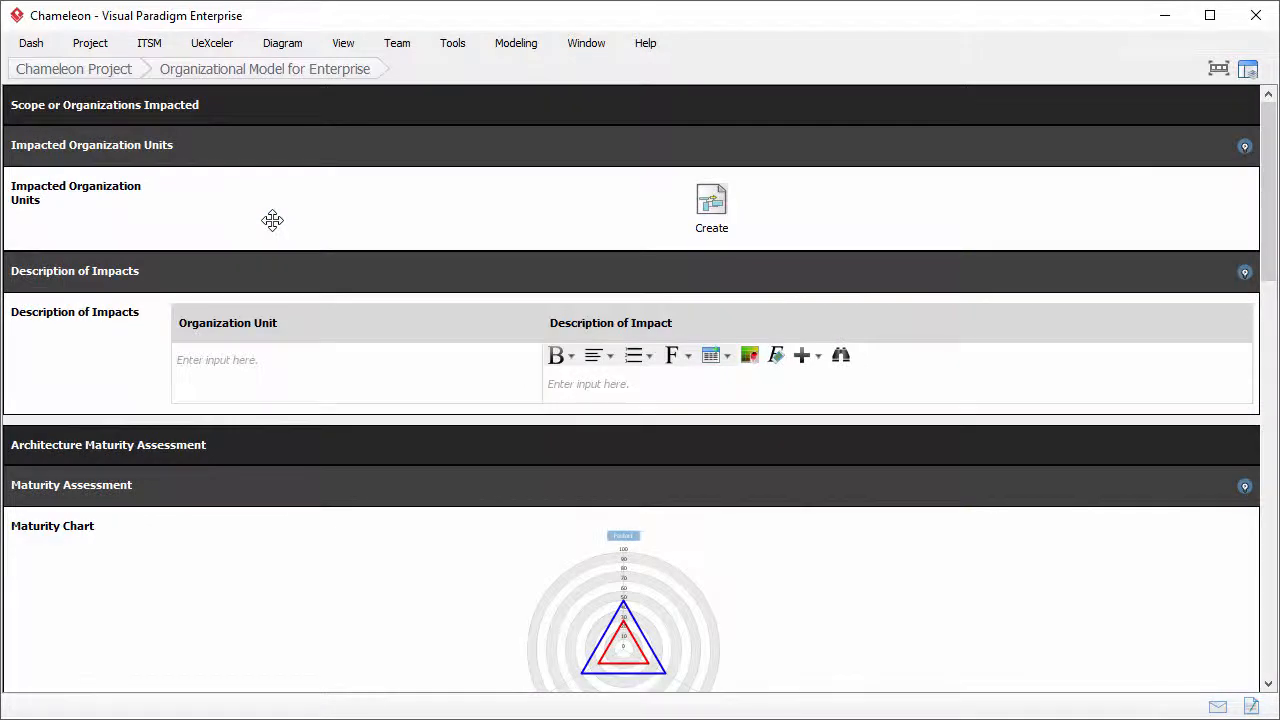
pyautogui.scroll(-3)
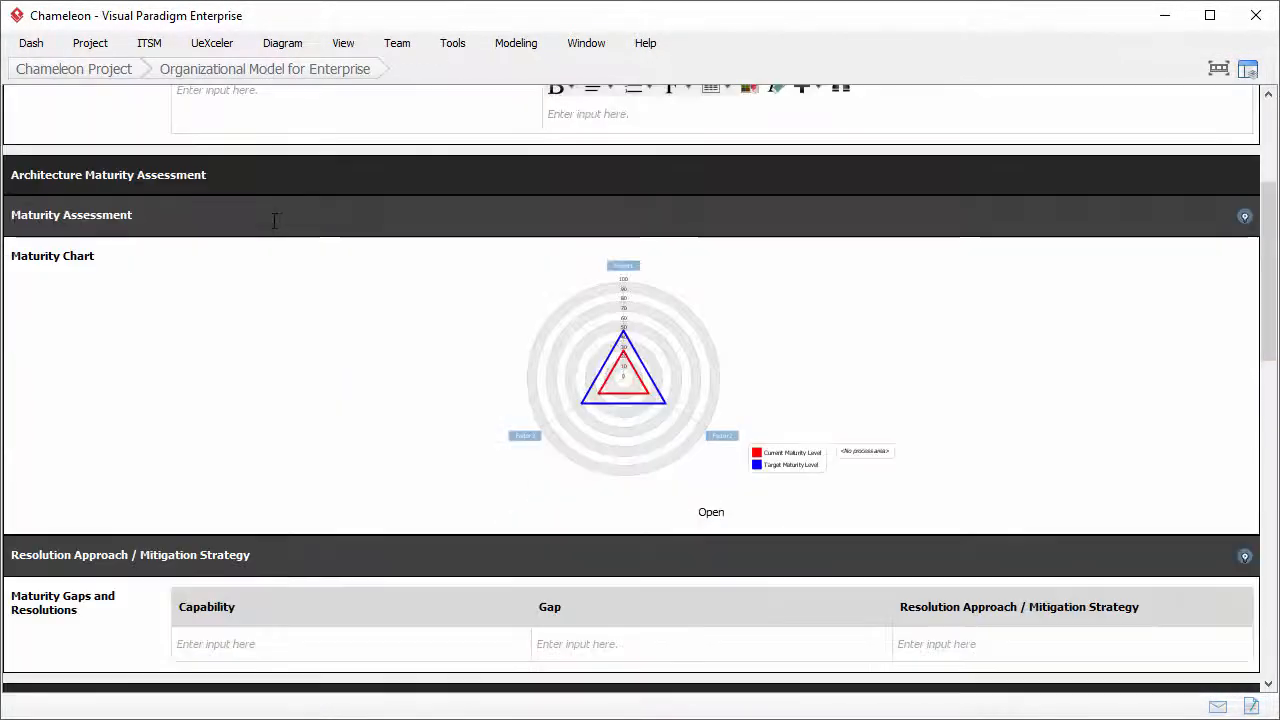
pyautogui.scroll(3)
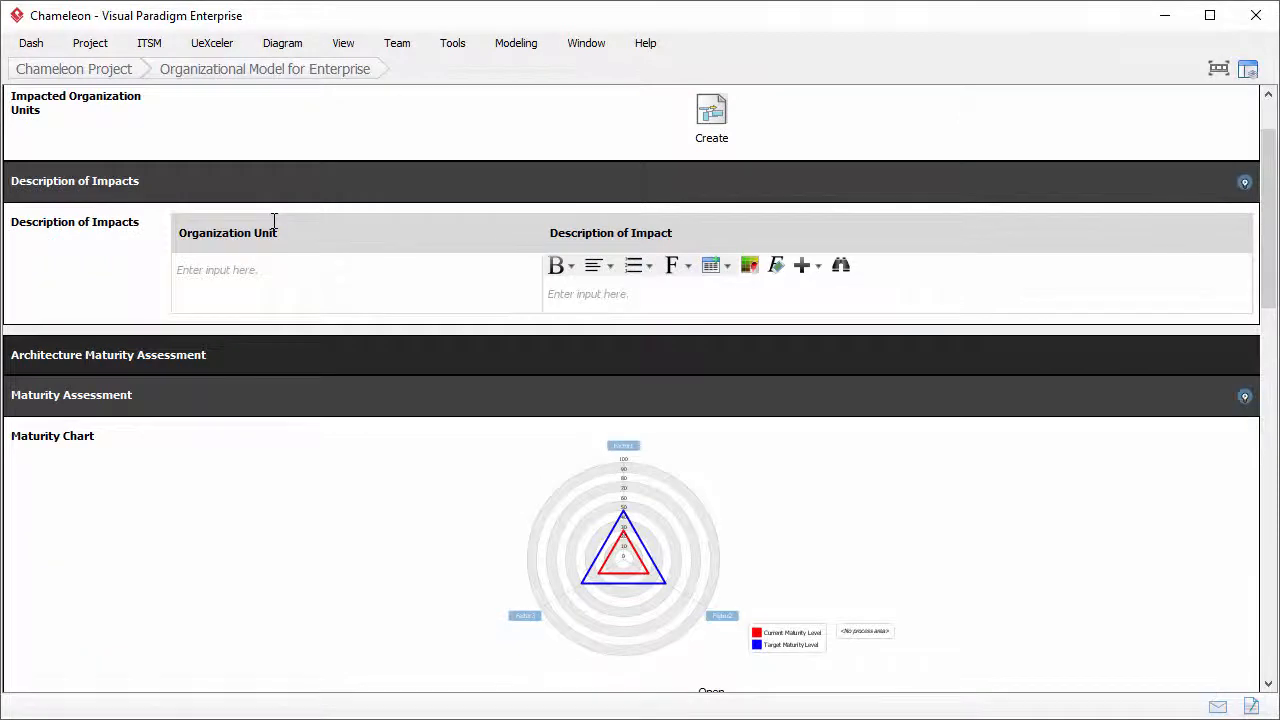
pyautogui.moveTo(156, 112)
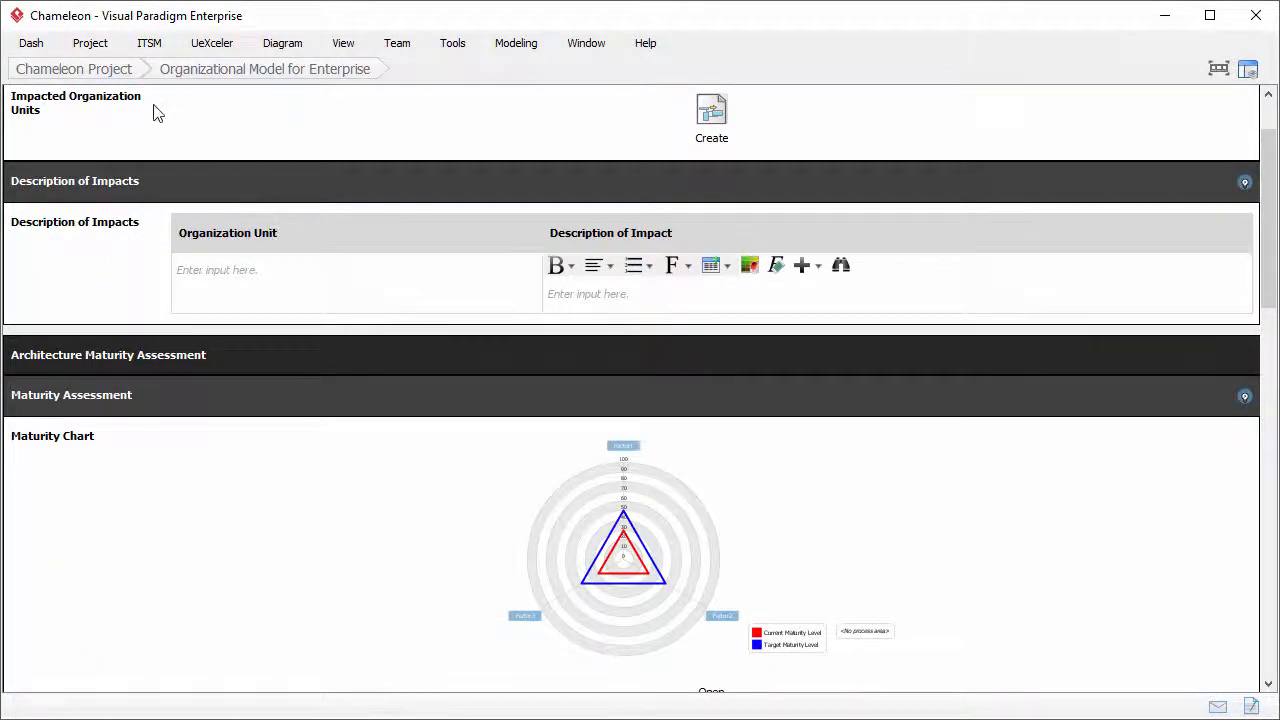
pyautogui.click(74, 68)
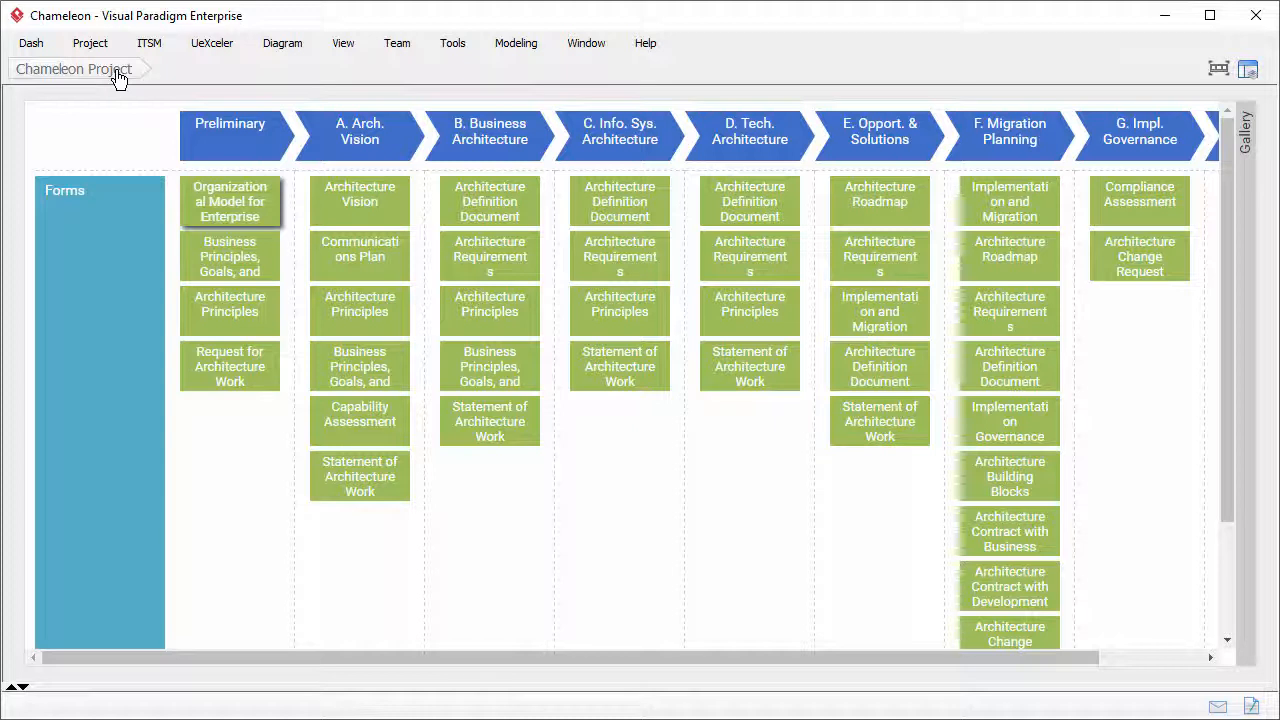
# Bring up the Team collaboration tools above the TOGAF forms board
pyautogui.click(360, 194)
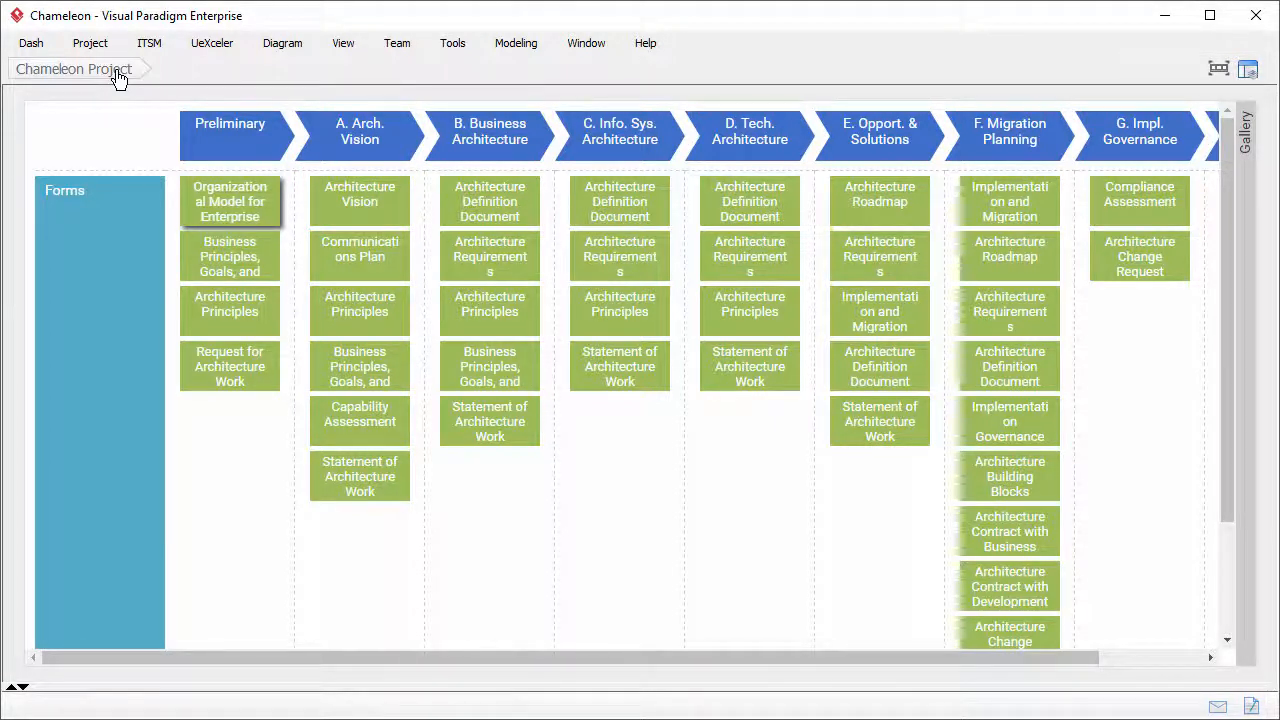
pyautogui.click(360, 412)
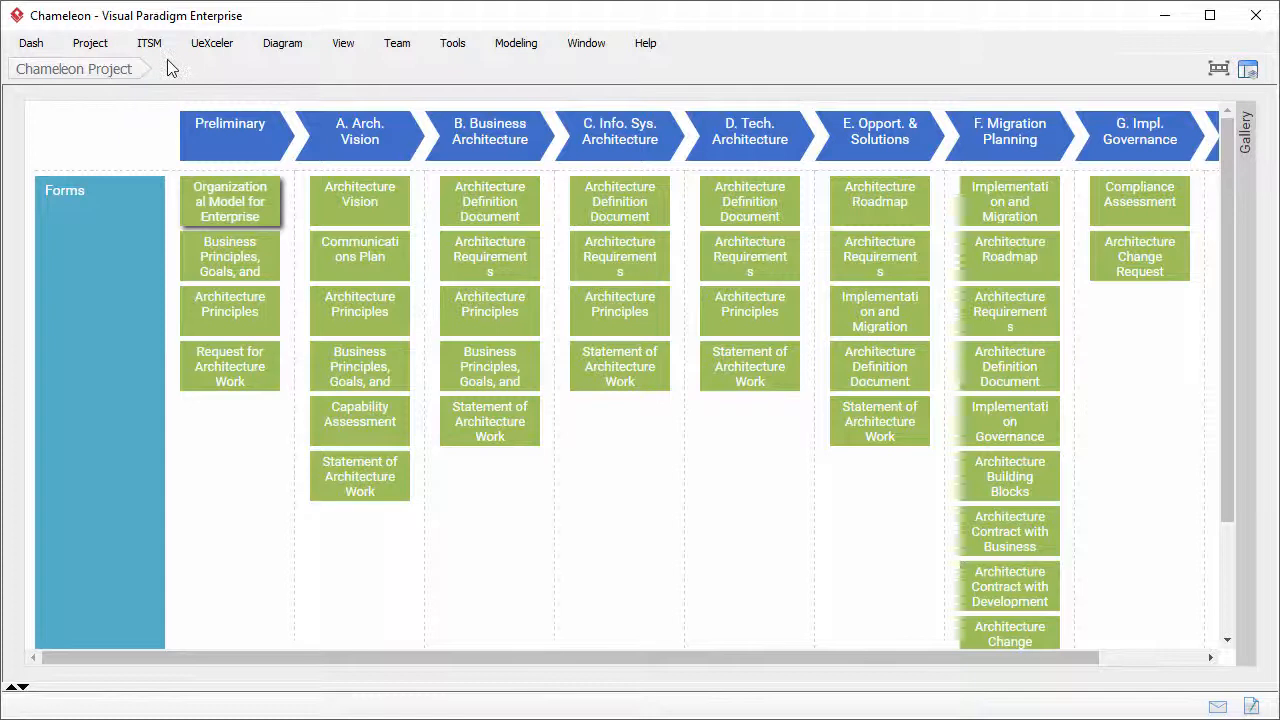
pyautogui.click(396, 42)
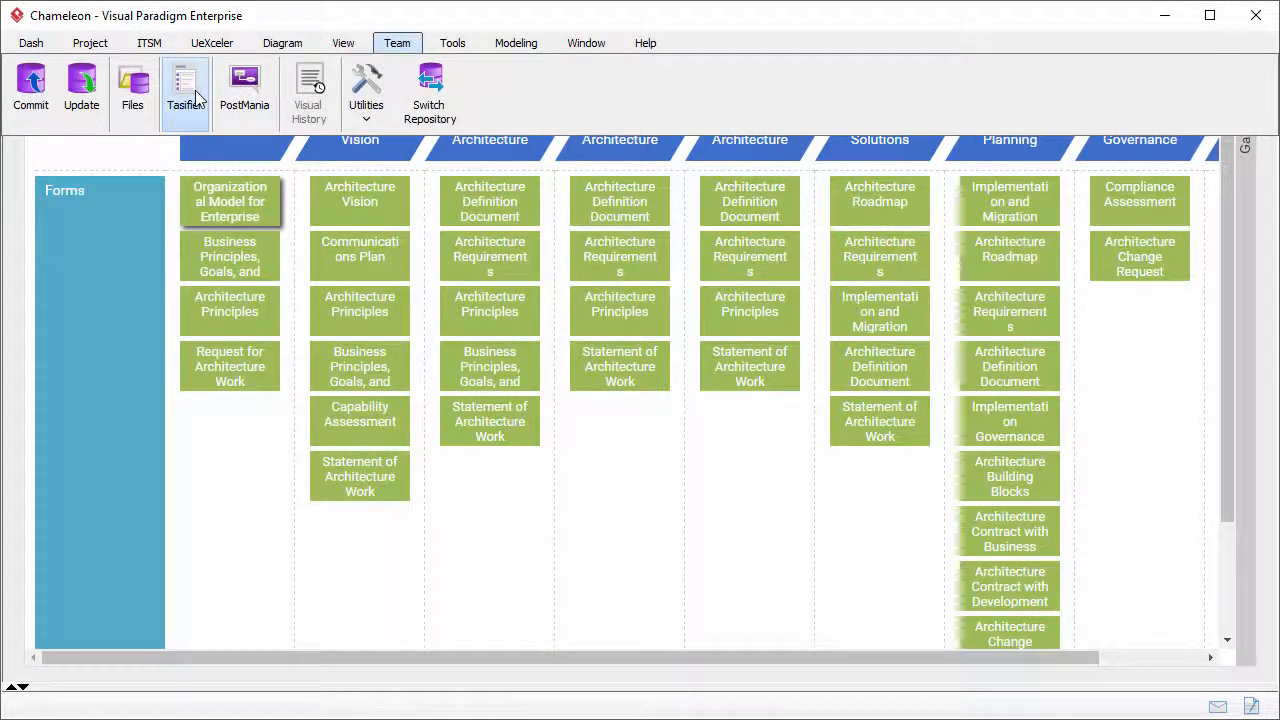
# Check Tasifier's empty task lists, return to the board and bring up options for the Organizational Model form
pyautogui.click(184, 90)
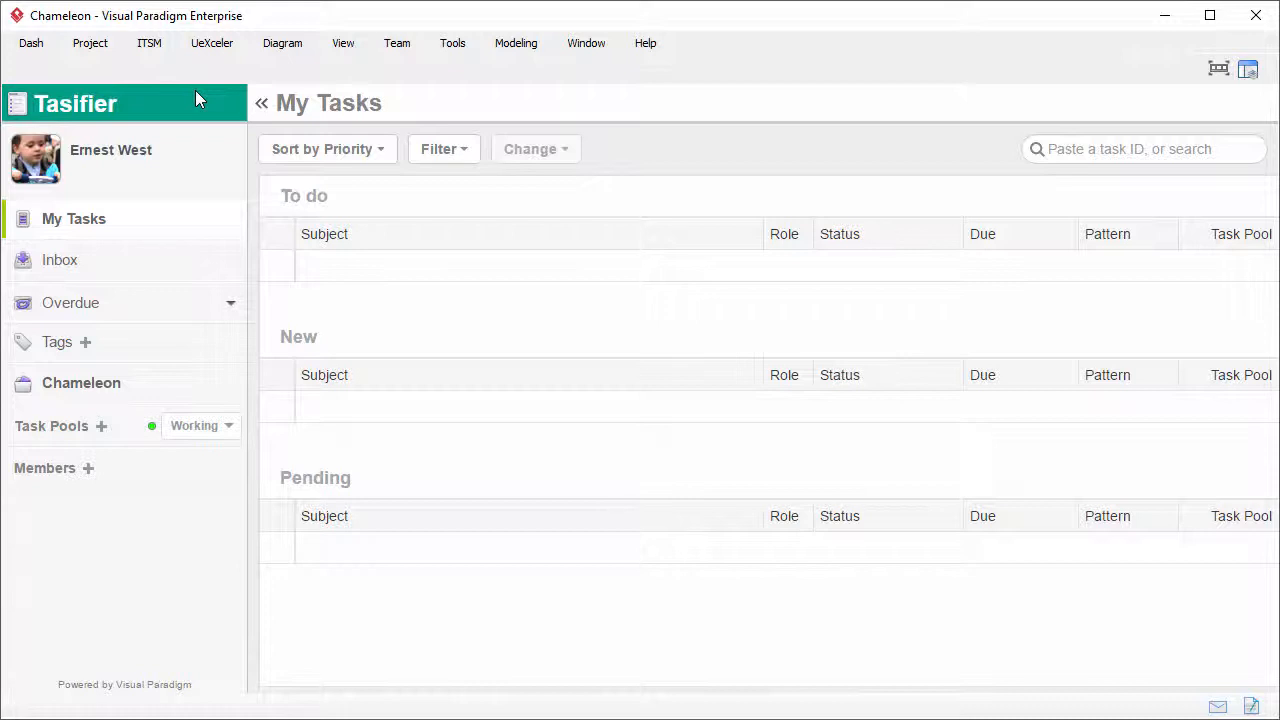
pyautogui.moveTo(1170, 72)
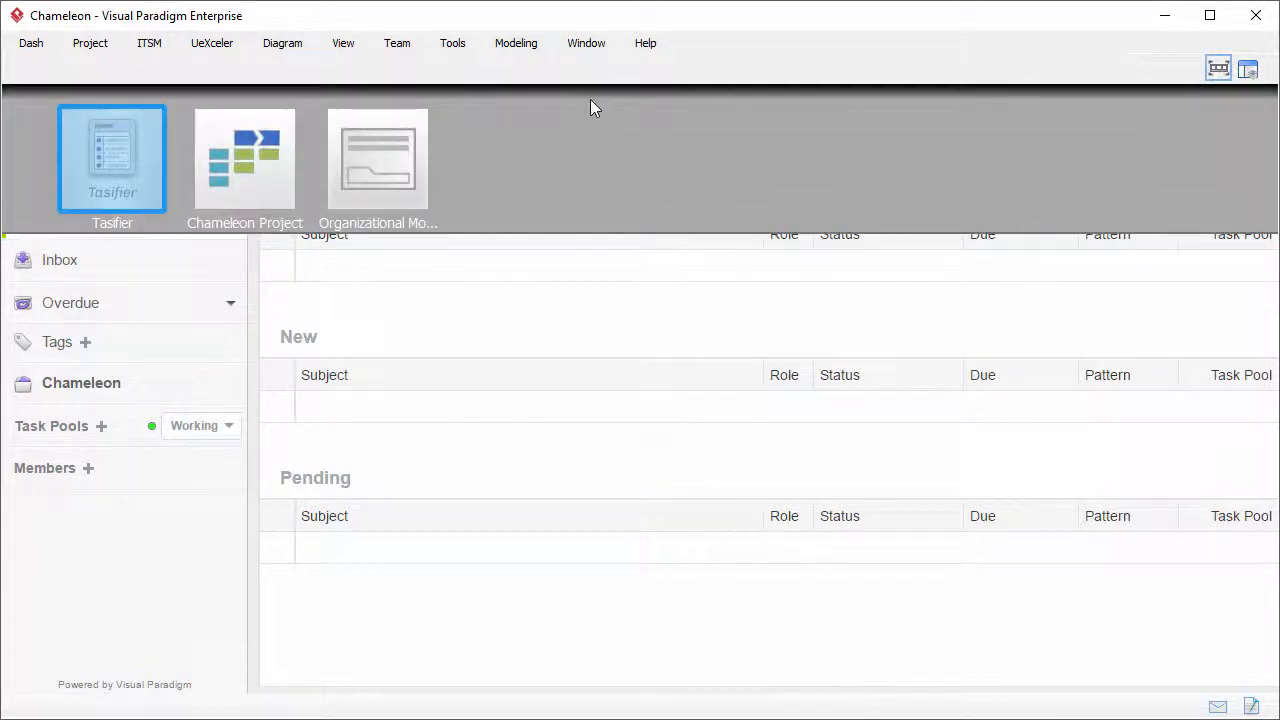
pyautogui.doubleClick(244, 158)
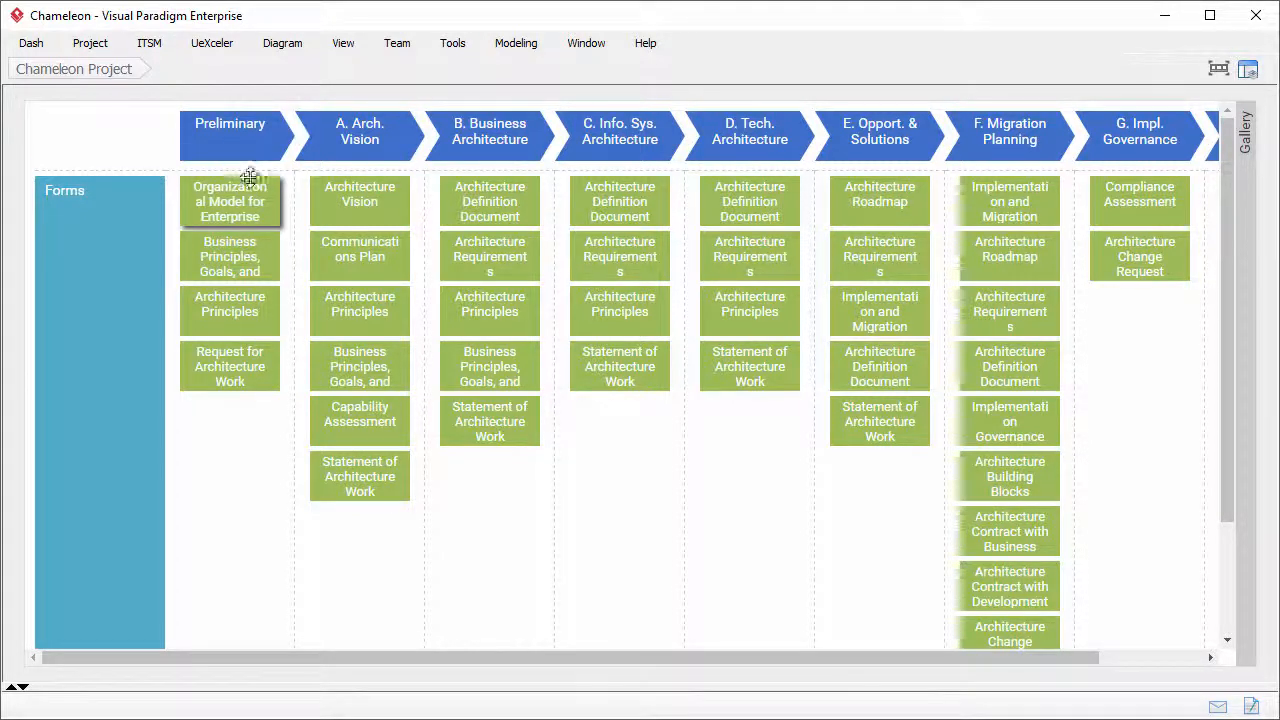
pyautogui.rightClick(228, 200)
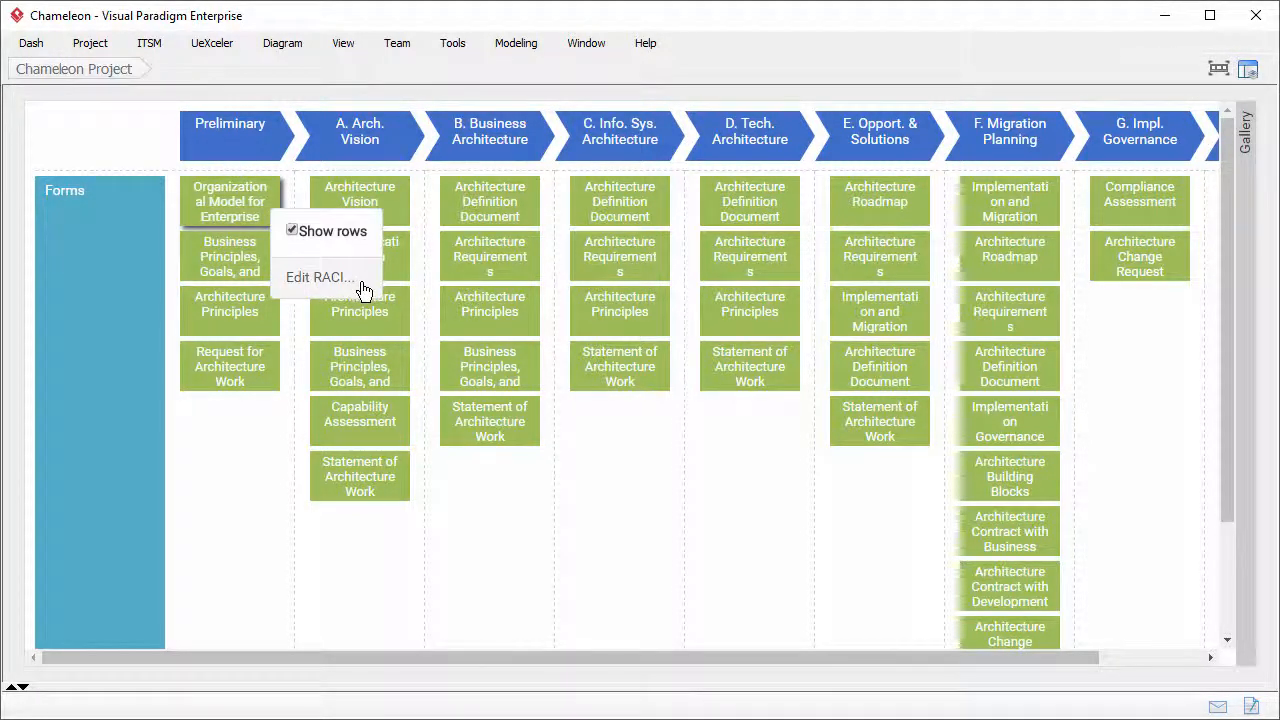
# Assign team members to the Accountable, Approval, Consulted and Informed roles of the Organizational Model form and confirm
pyautogui.click(318, 276)
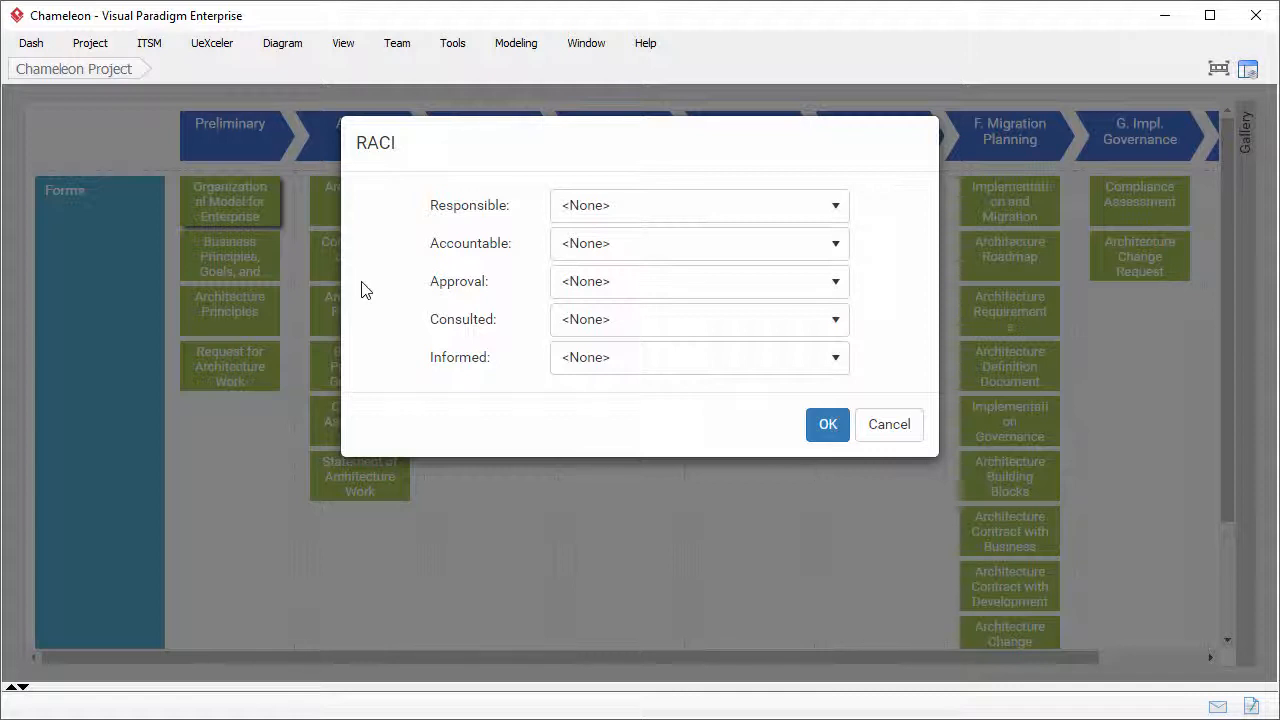
pyautogui.moveTo(750, 200)
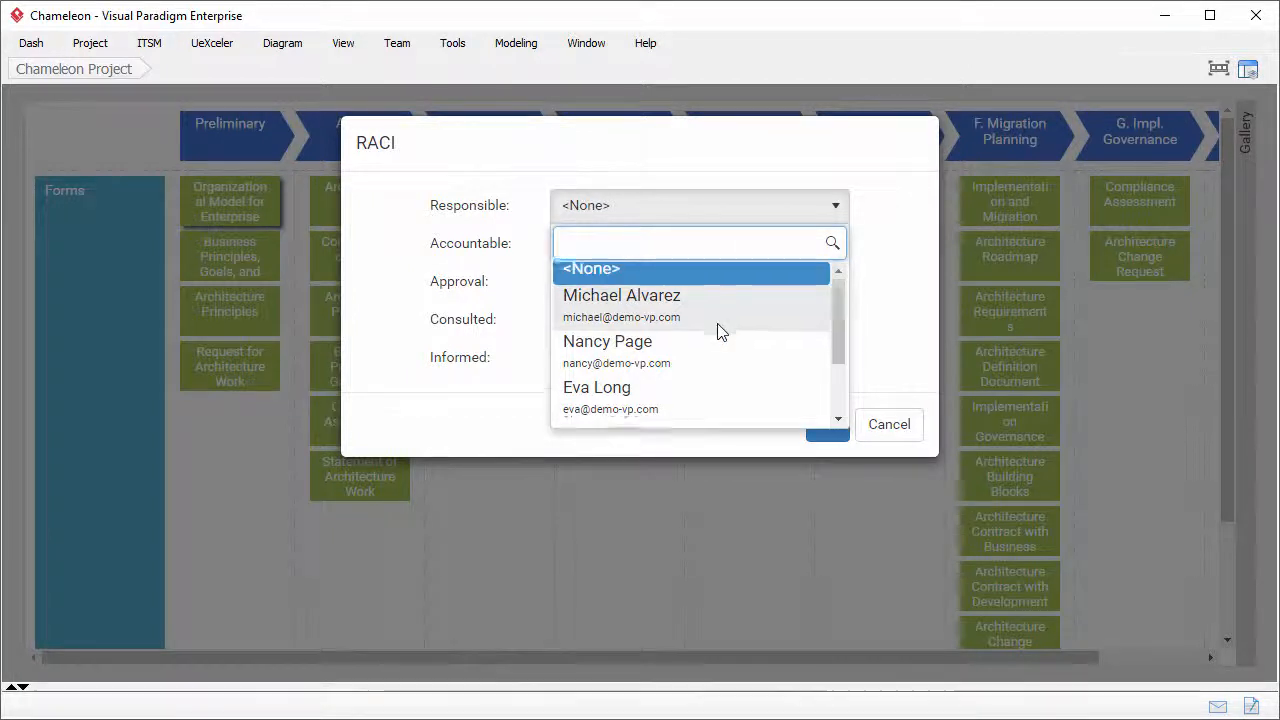
pyautogui.scroll(-3)
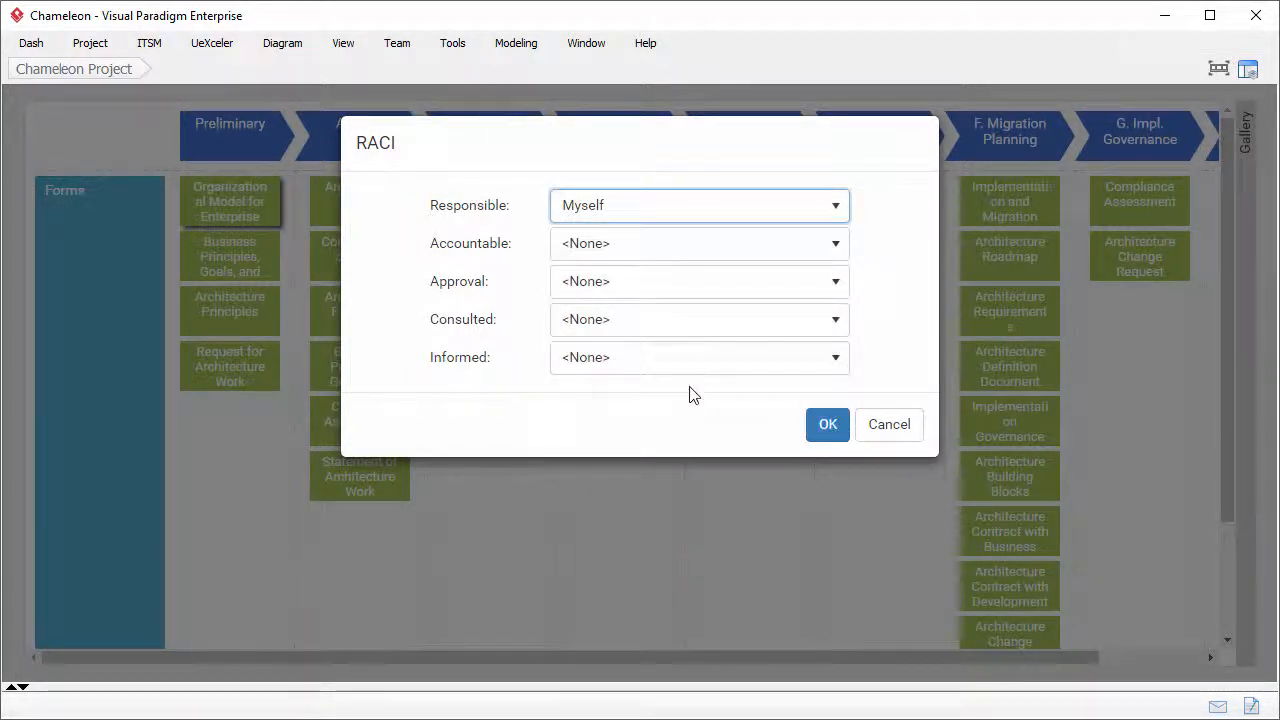
pyautogui.click(836, 280)
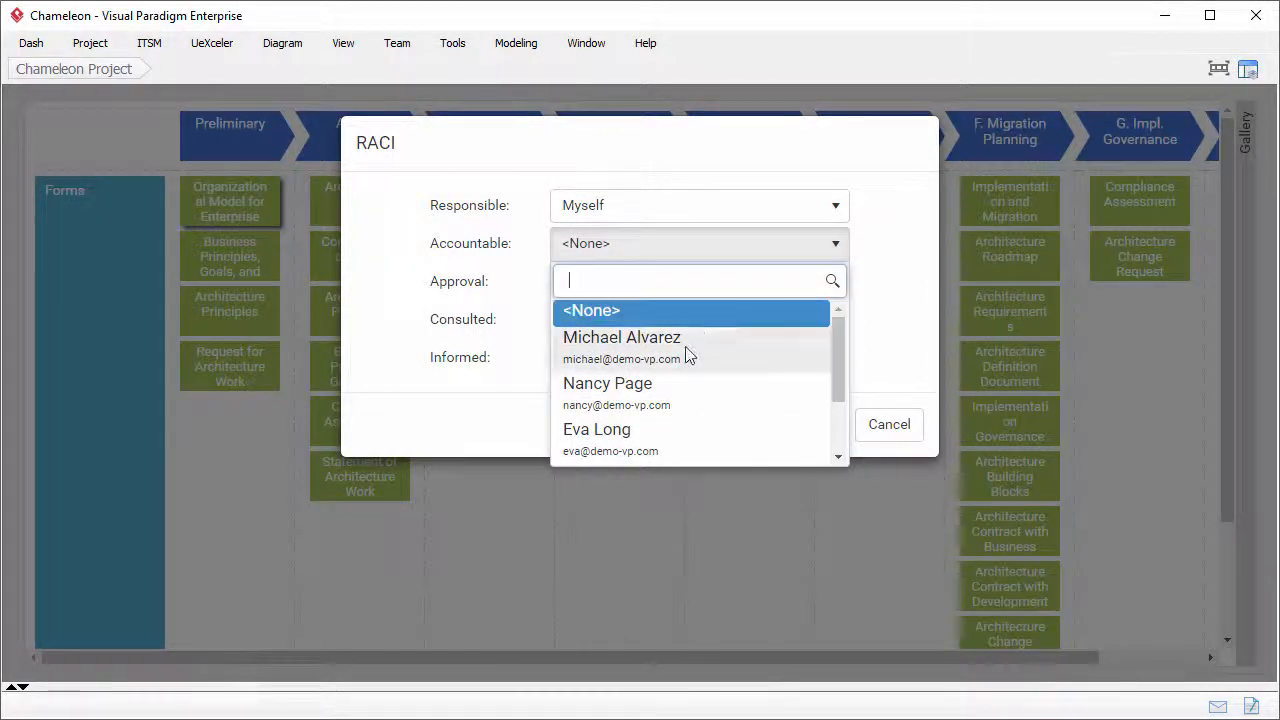
pyautogui.click(620, 336)
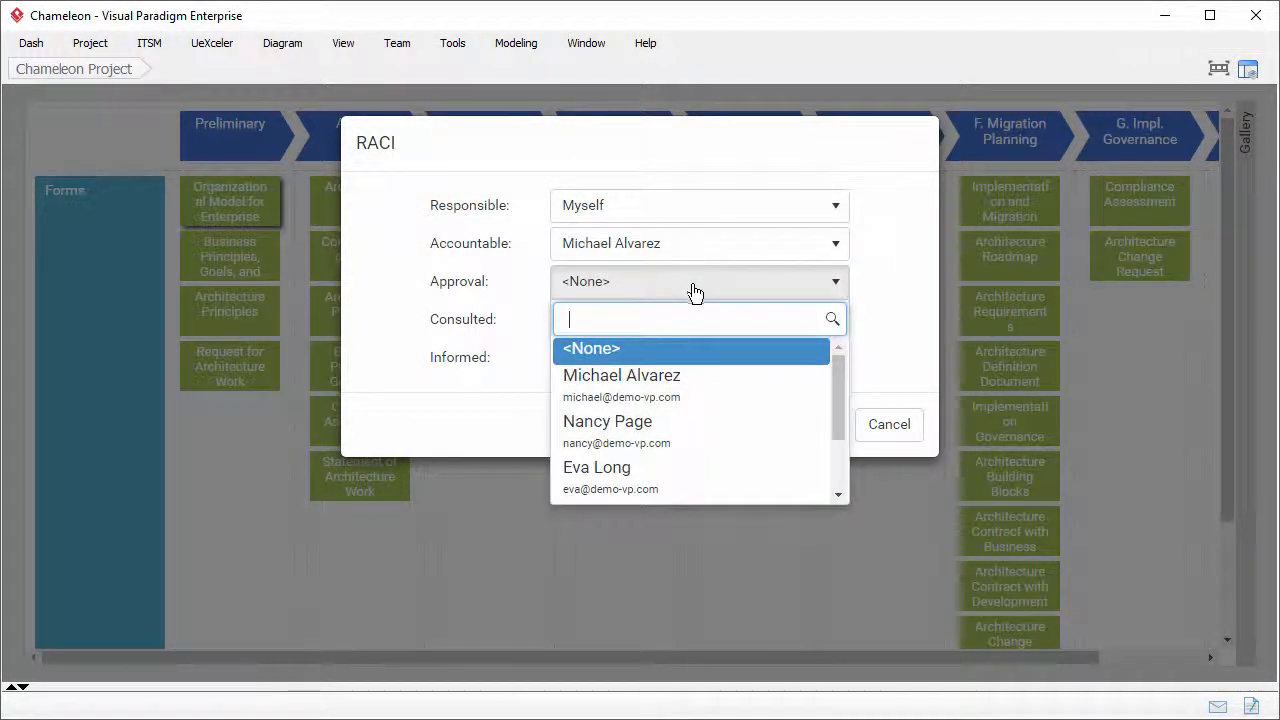
pyautogui.click(608, 420)
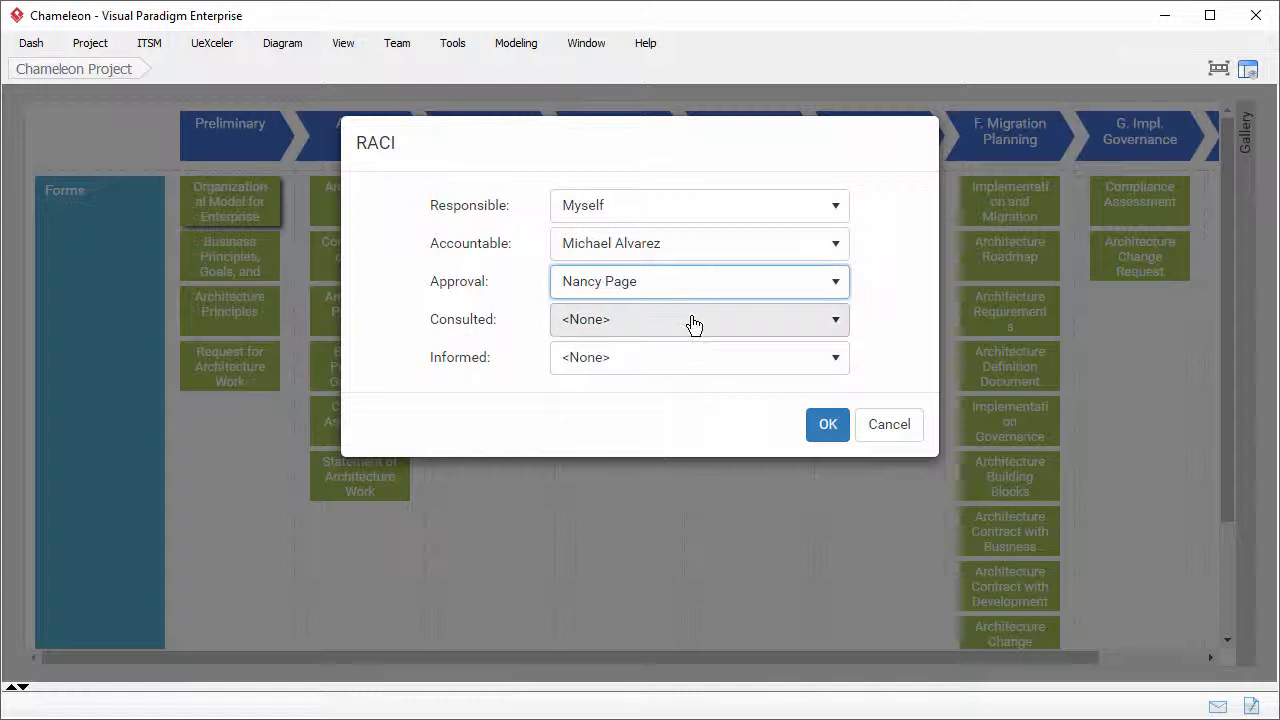
pyautogui.click(836, 356)
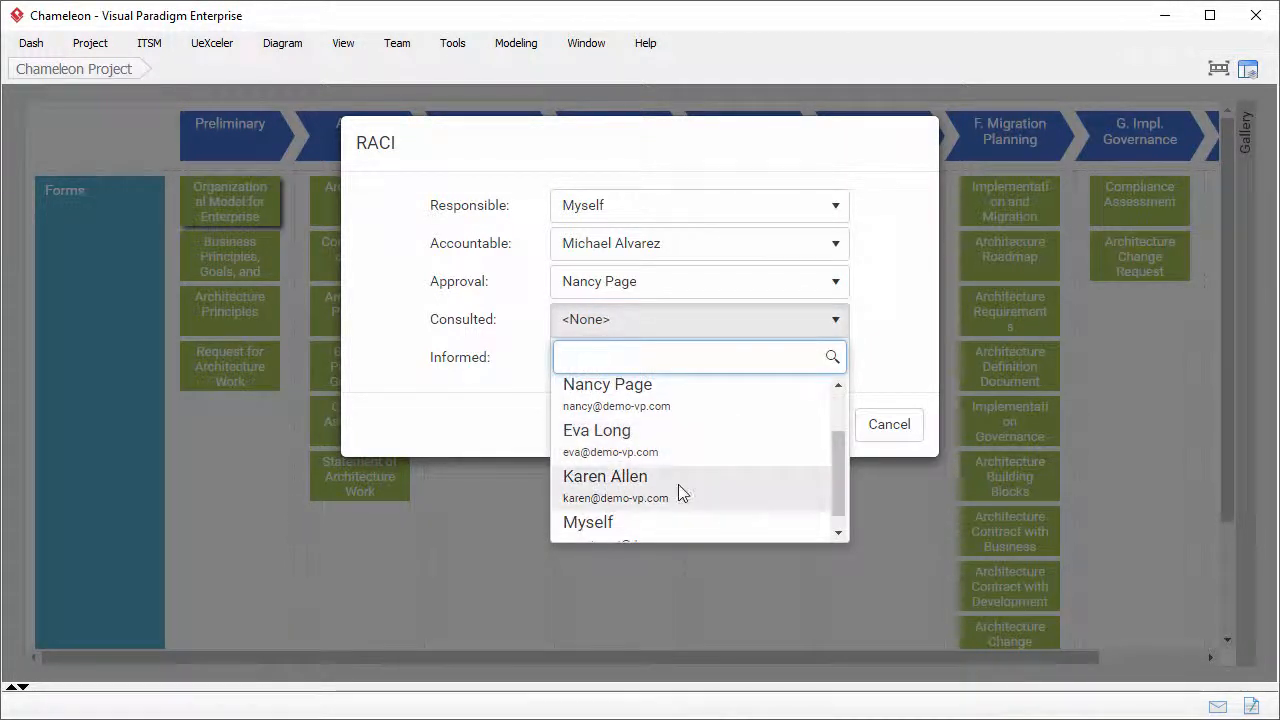
pyautogui.click(604, 476)
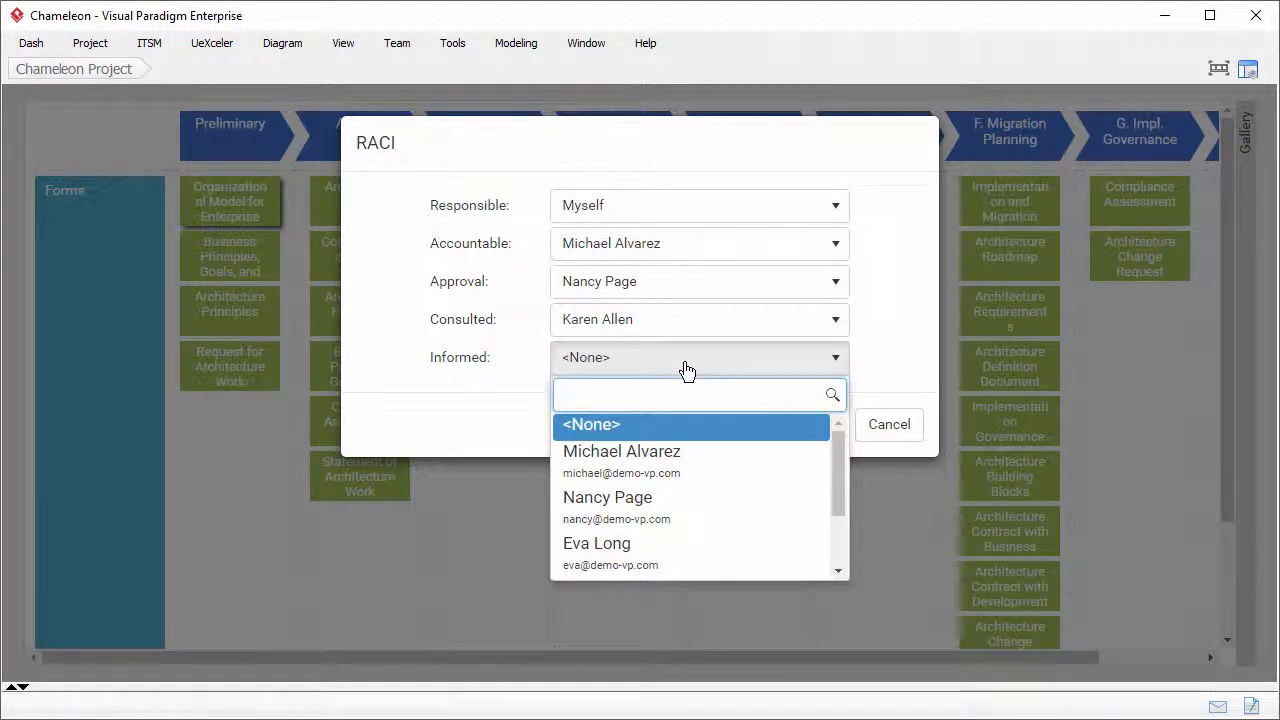
pyautogui.click(596, 544)
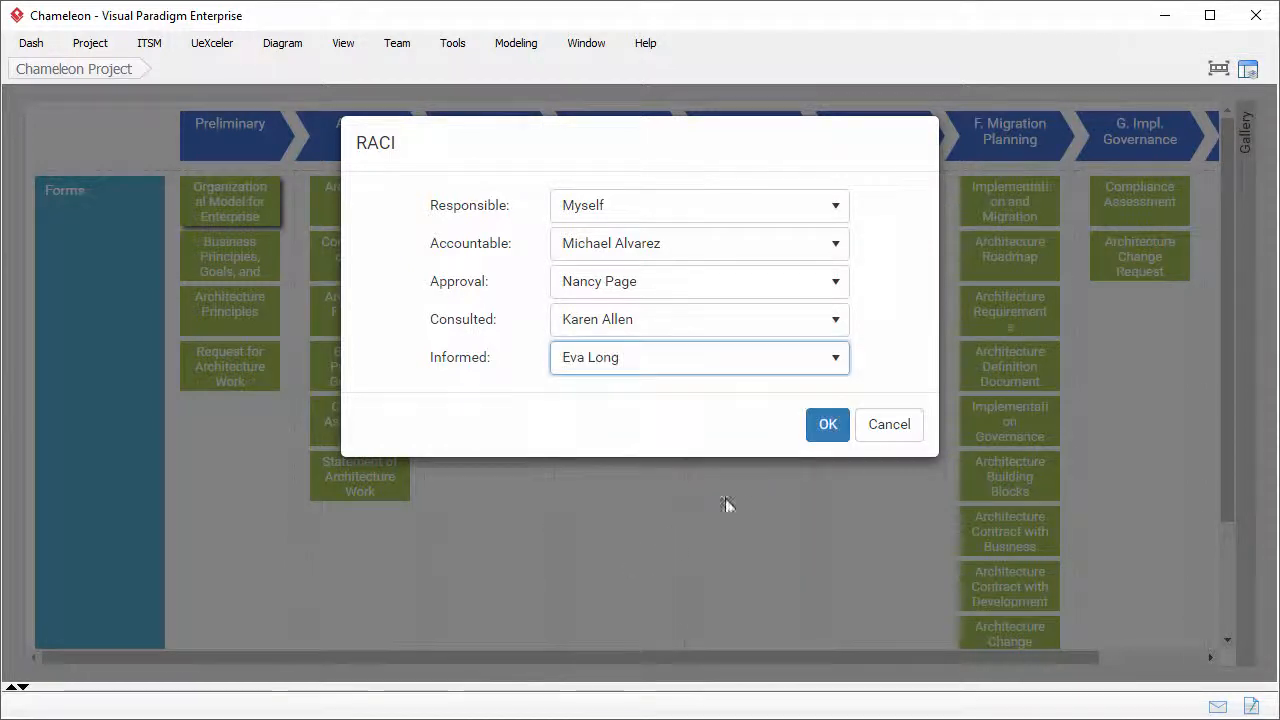
pyautogui.click(828, 424)
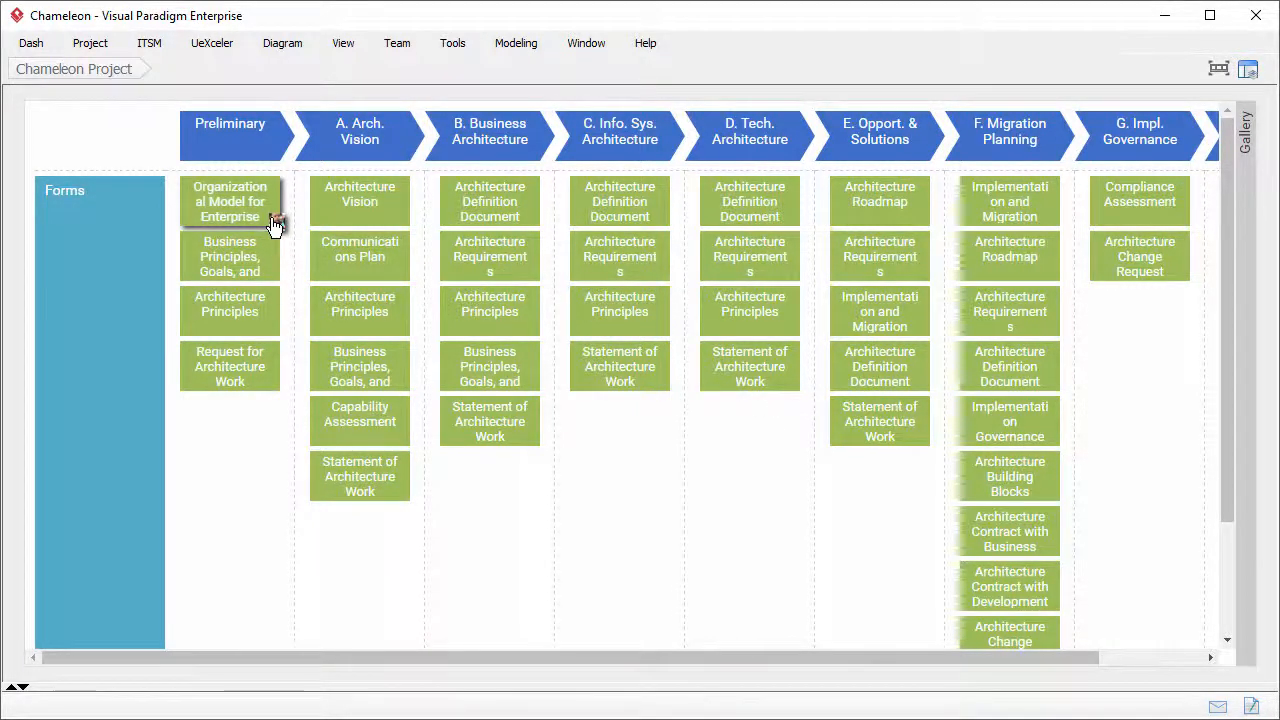
pyautogui.moveTo(228, 200)
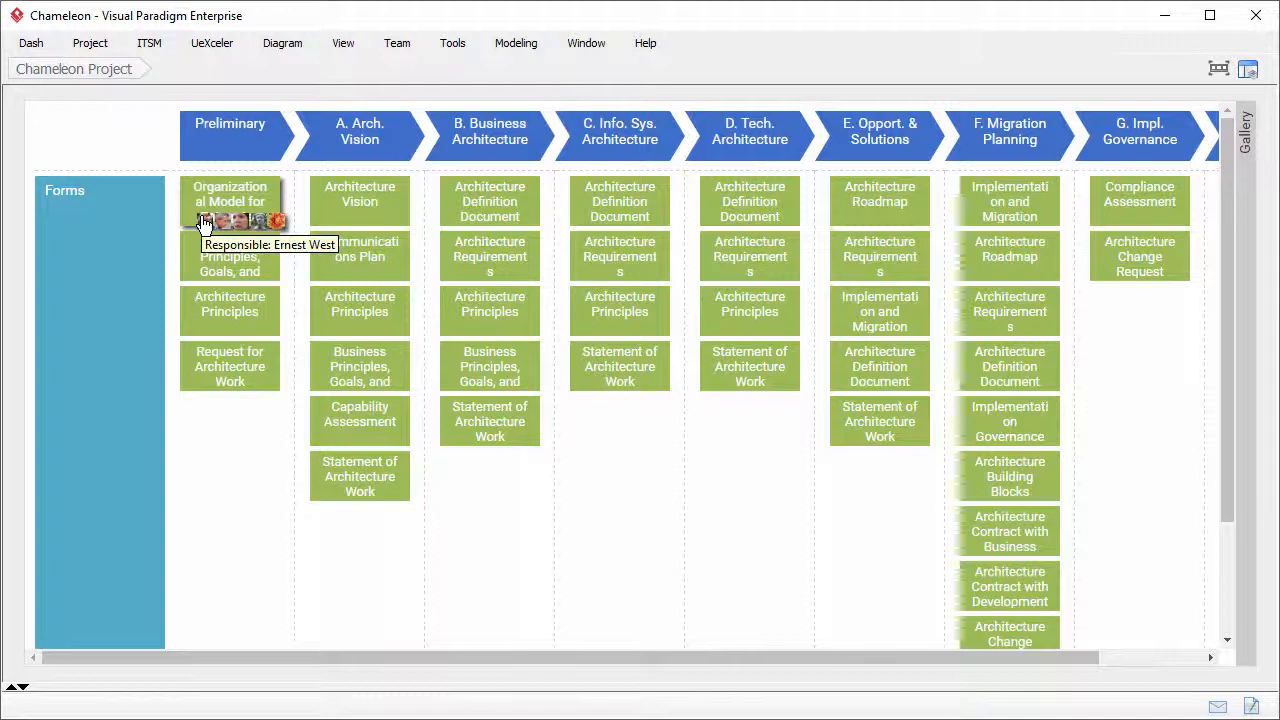
pyautogui.moveTo(232, 226)
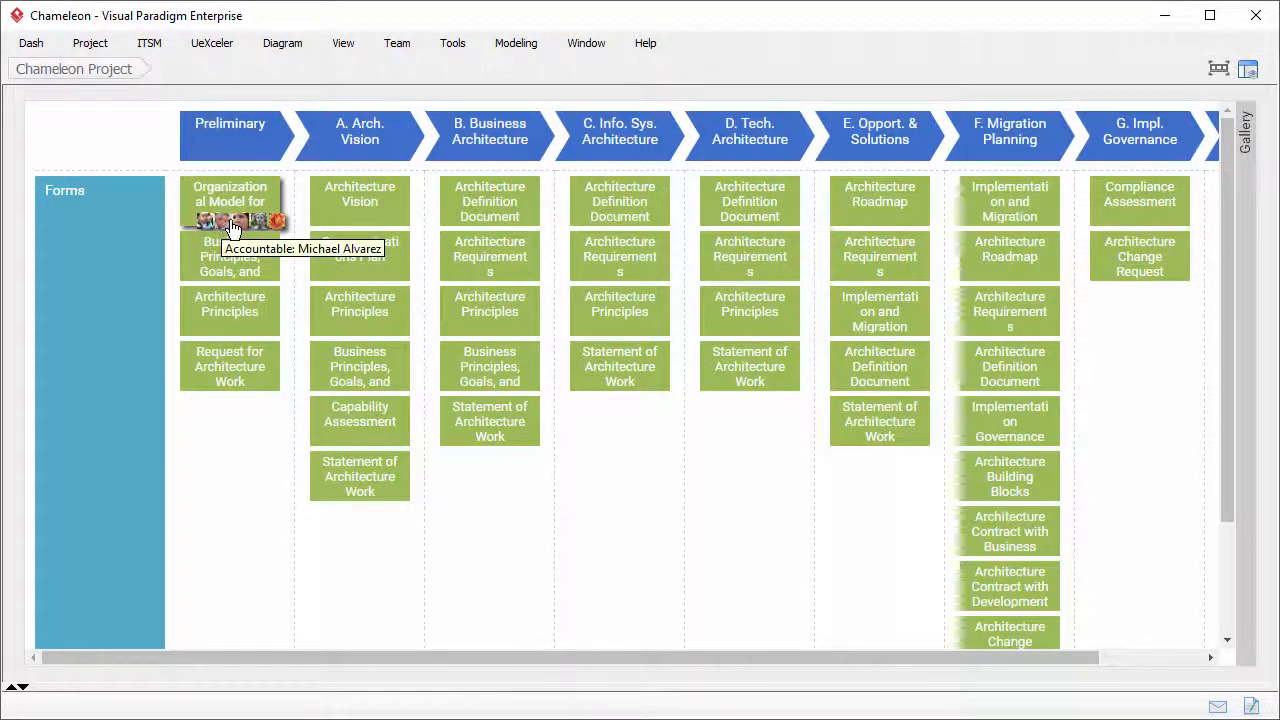
pyautogui.moveTo(278, 220)
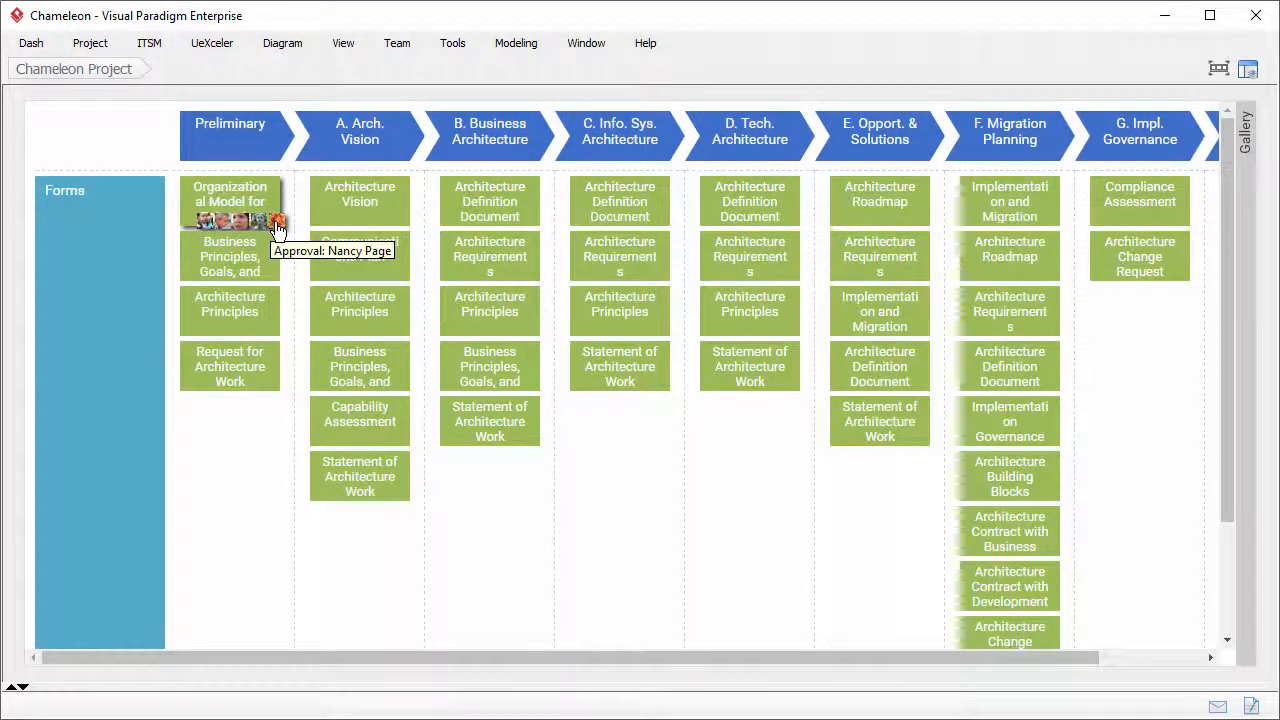
pyautogui.moveTo(296, 238)
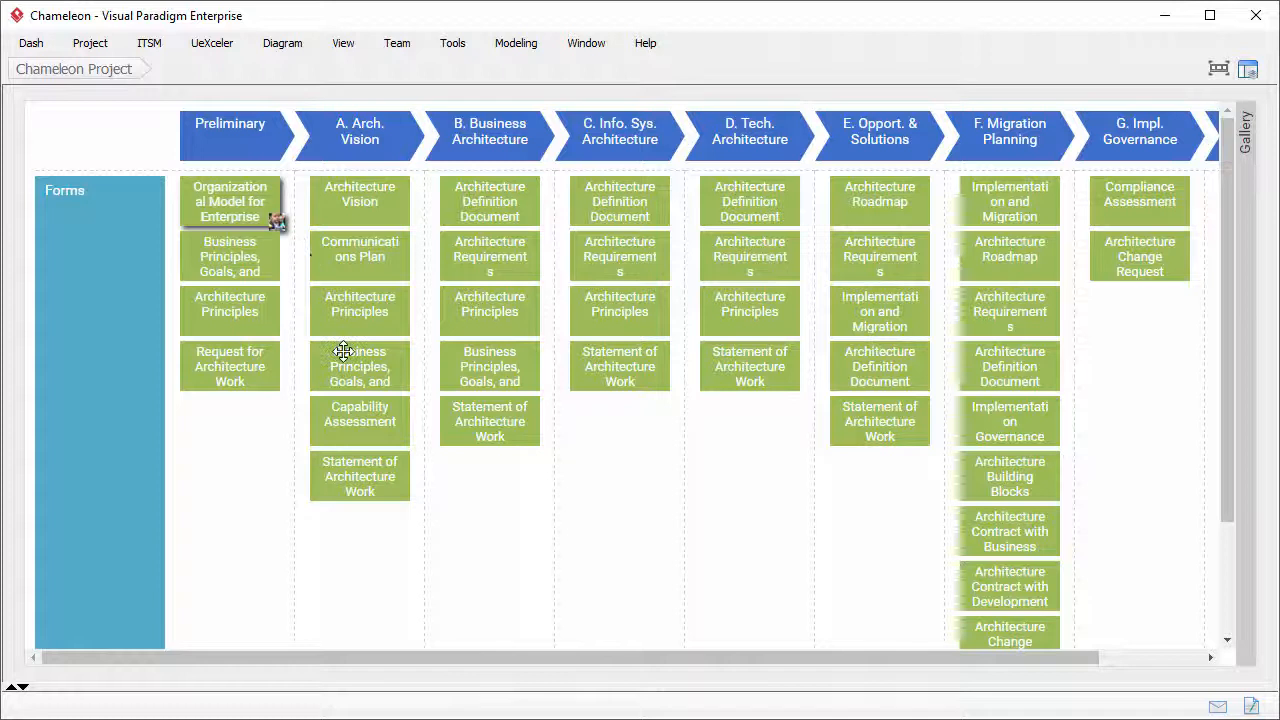
# Edit RACI for all forms in the Forms row so every TOGAF form carries assignments
pyautogui.rightClick(360, 364)
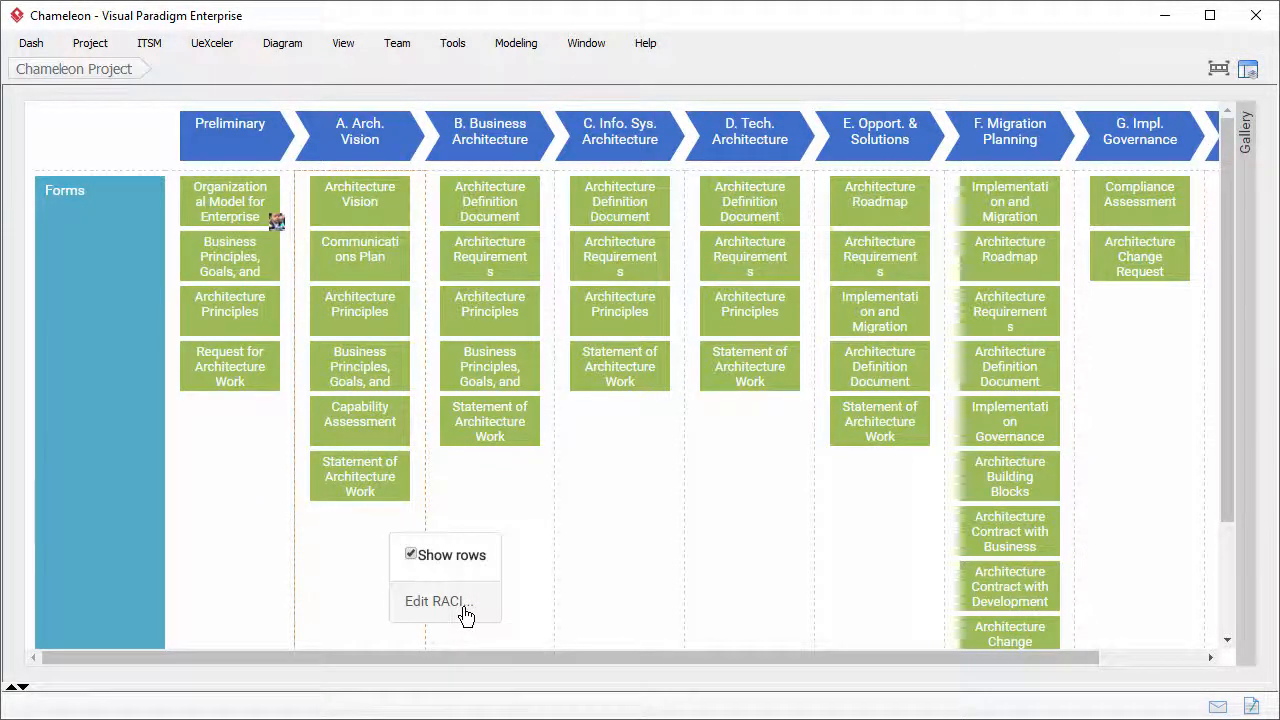
pyautogui.moveTo(530, 344)
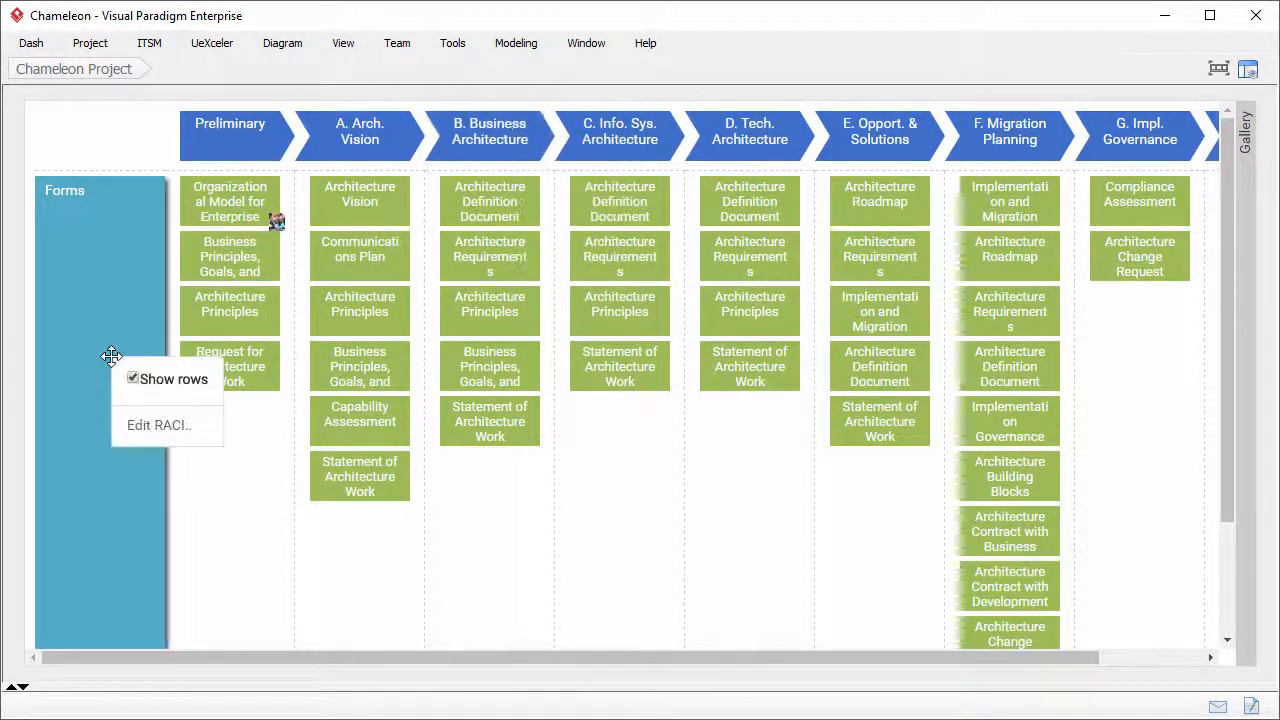
pyautogui.moveTo(176, 424)
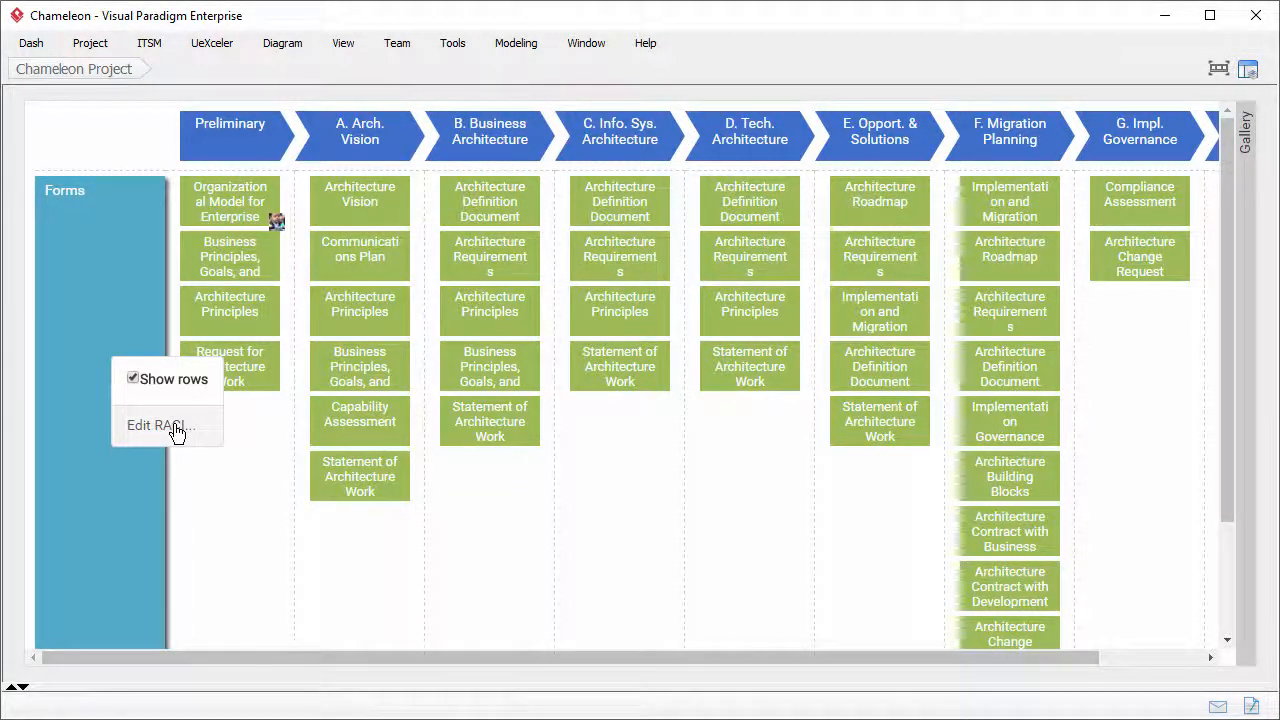
pyautogui.click(270, 440)
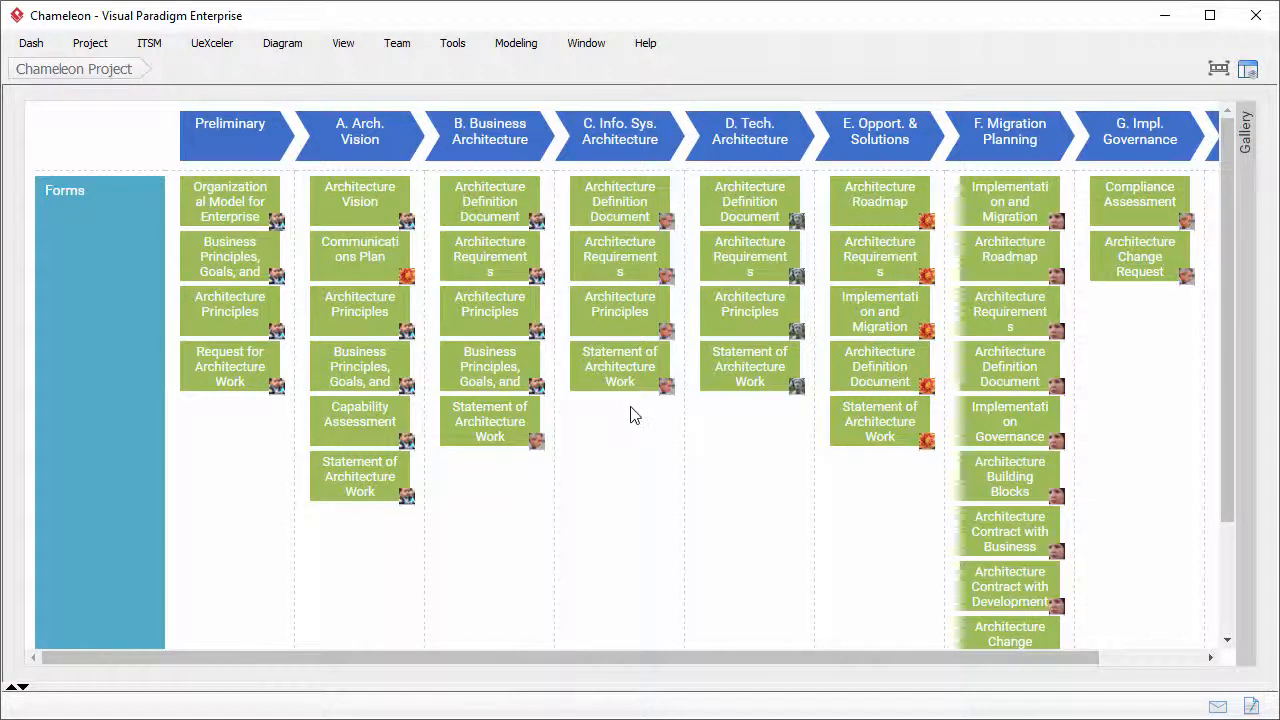
# Sync all Chameleon process forms to Tasifier from the ITSM tools and confirm
pyautogui.click(148, 42)
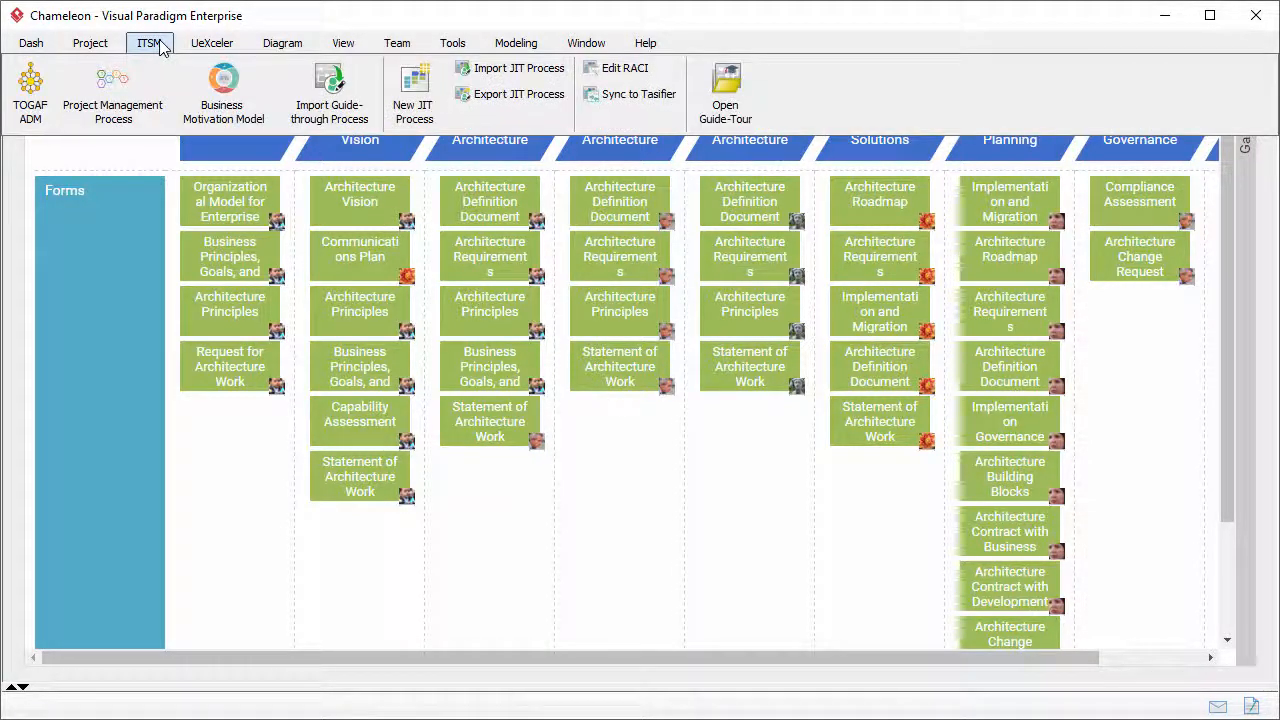
pyautogui.moveTo(634, 94)
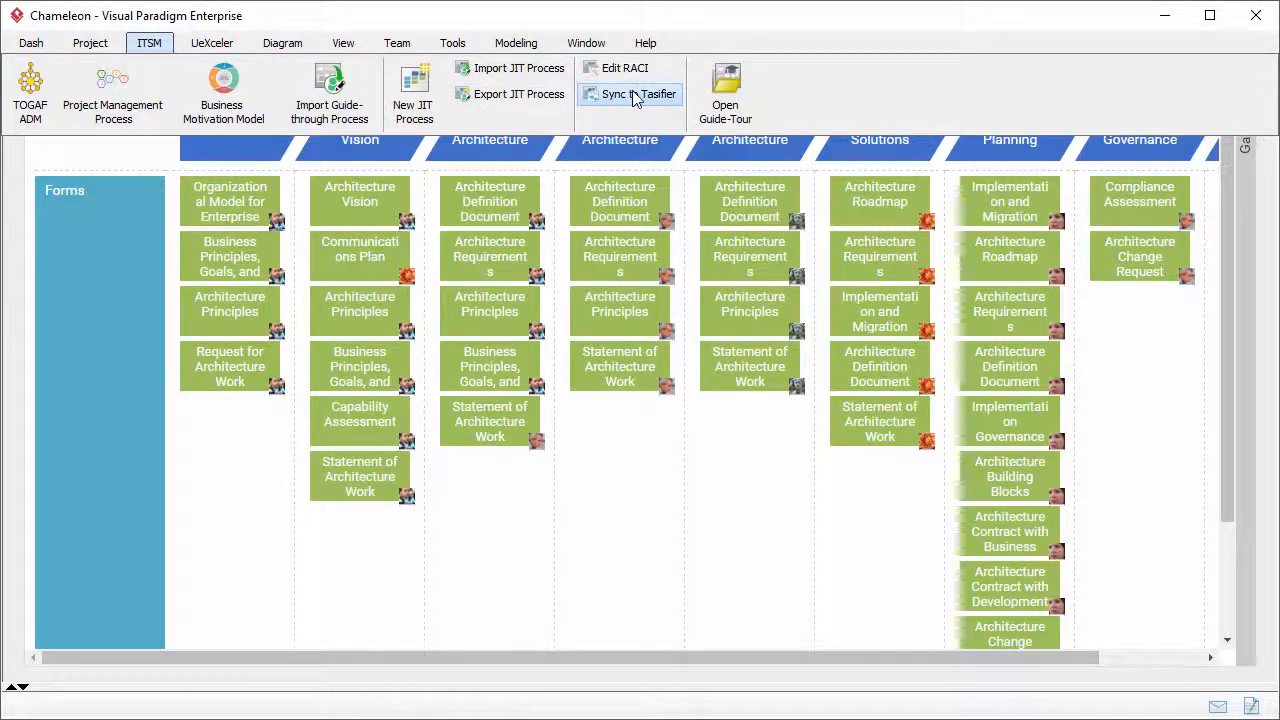
pyautogui.click(640, 94)
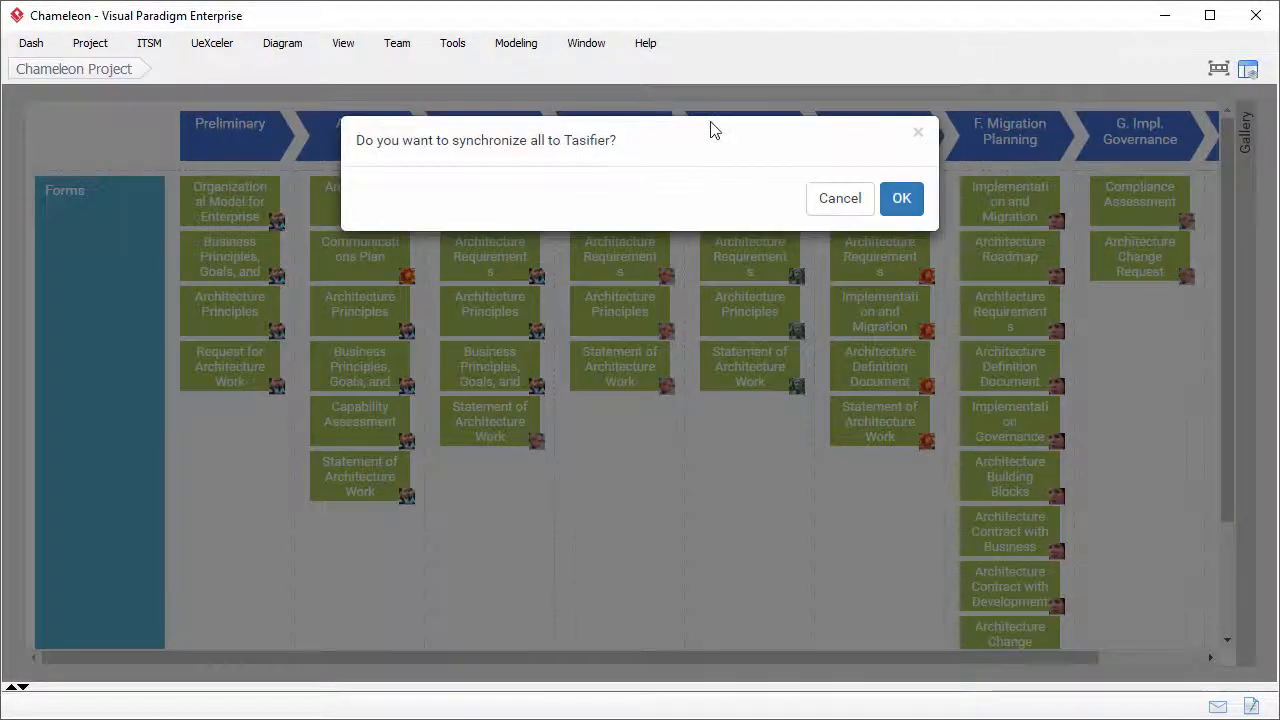
pyautogui.click(900, 198)
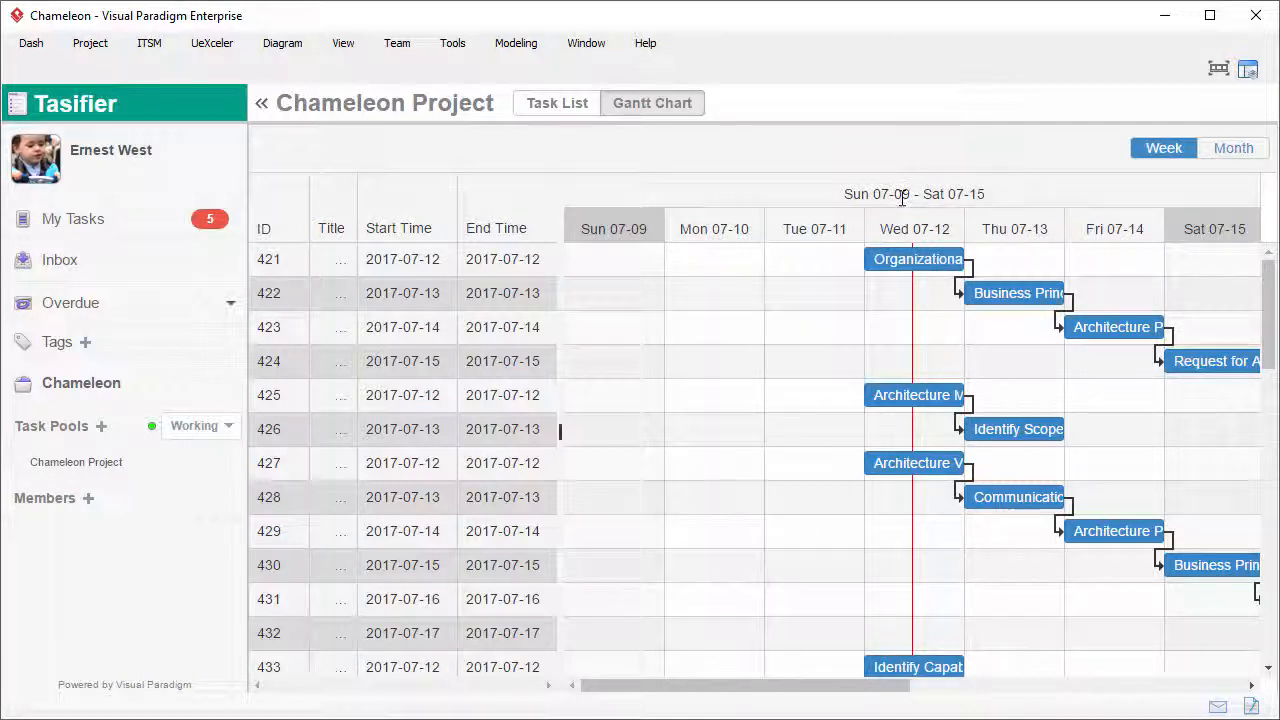
pyautogui.moveTo(916, 260)
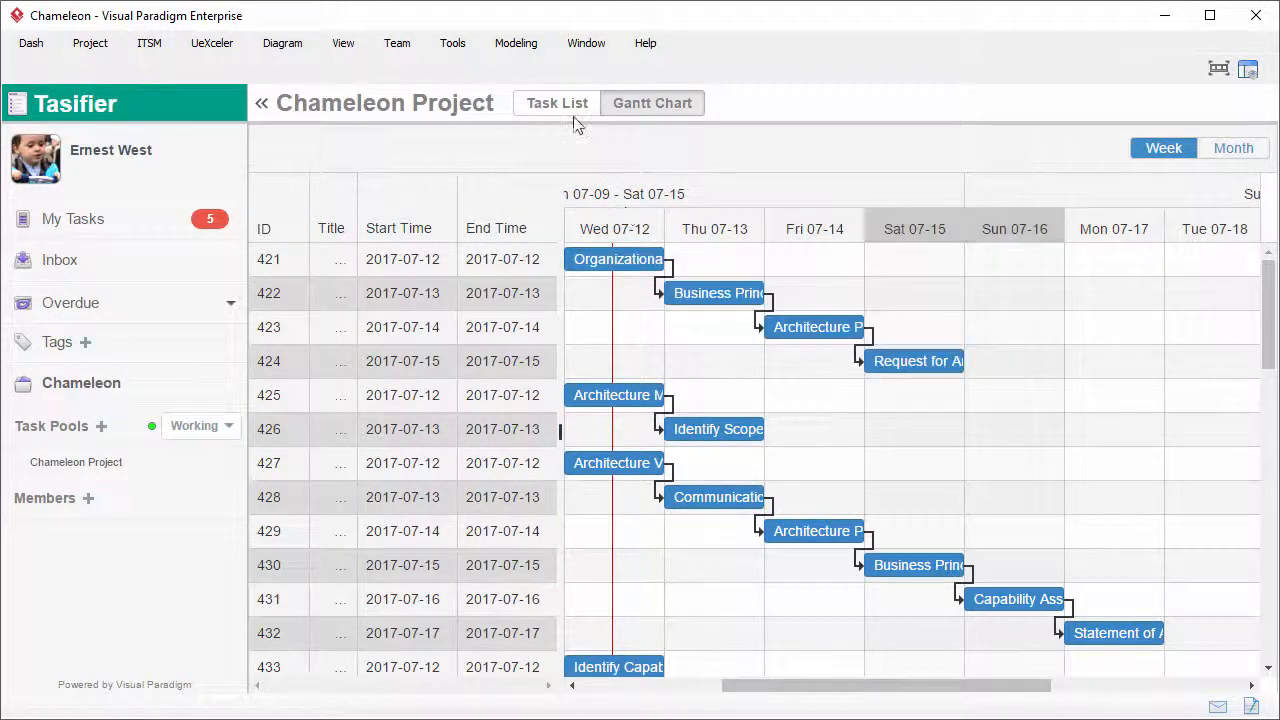
# Switch Tasifier from the Gantt chart to the task list showing the 47 synced tasks
pyautogui.click(556, 104)
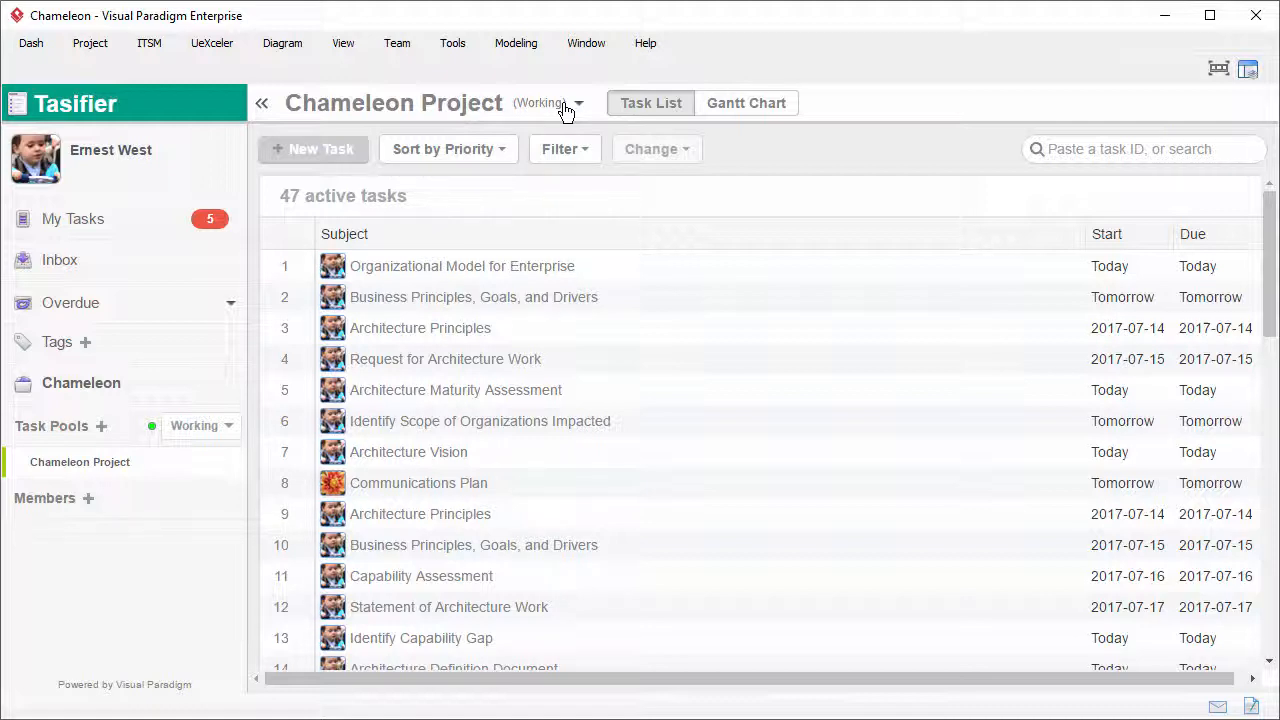
pyautogui.click(72, 218)
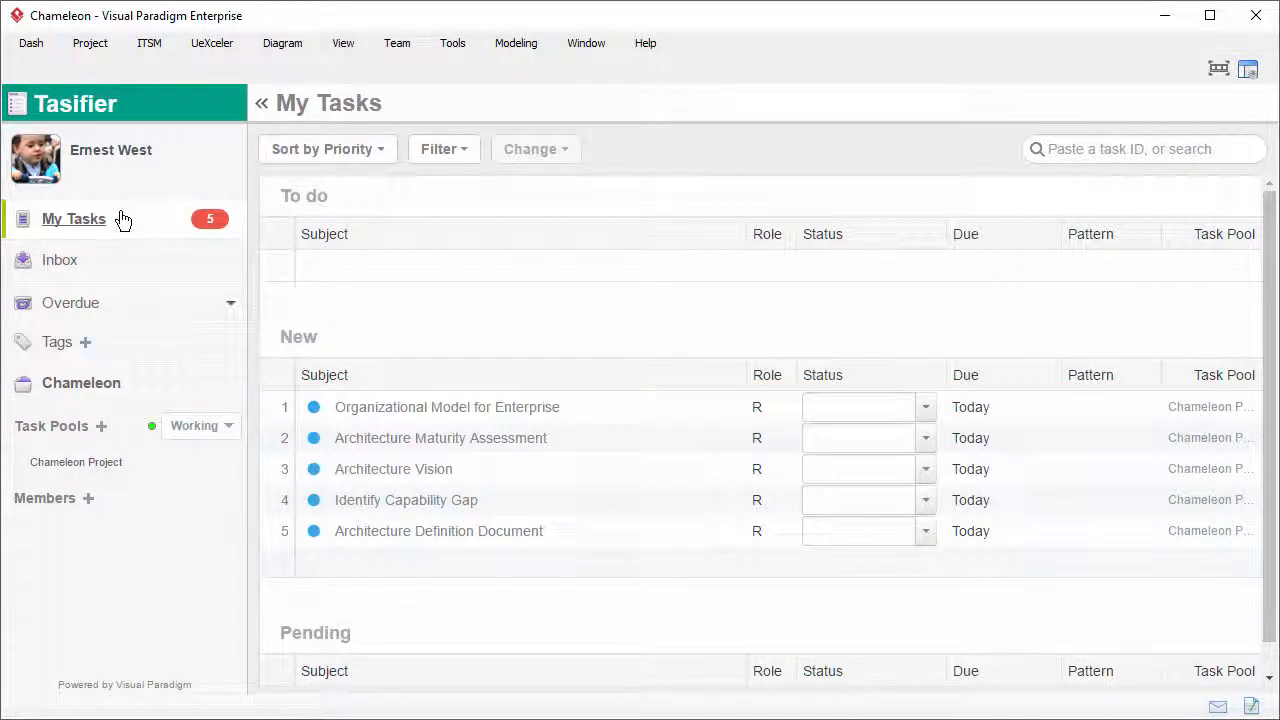
# Complete the Organizational Model for Enterprise task with the comment "Finished. Please carry on."
pyautogui.click(448, 408)
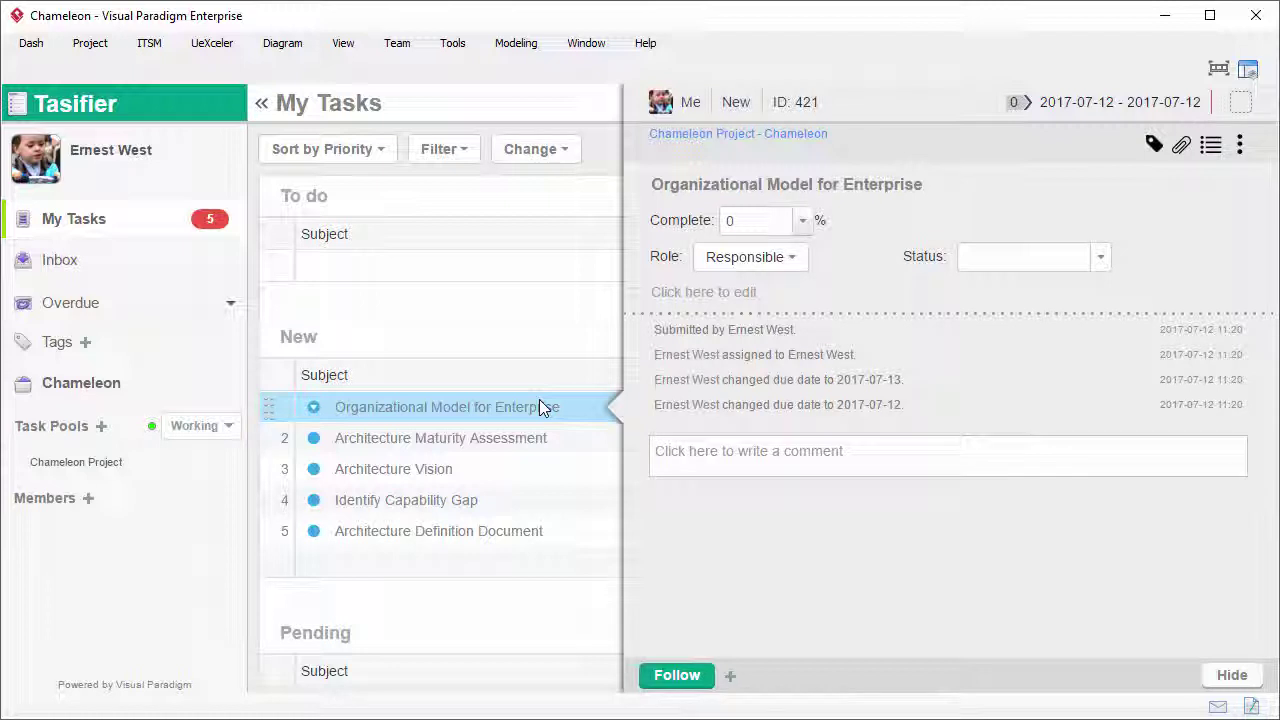
pyautogui.write('Finished.')
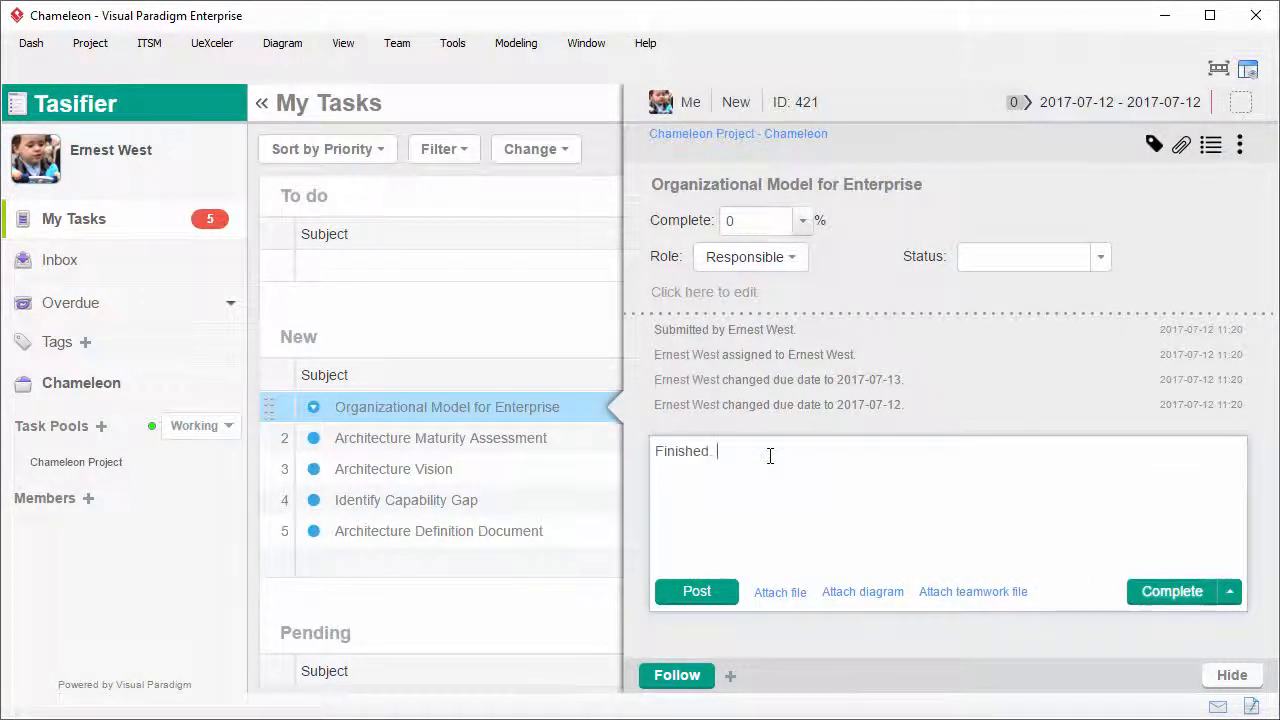
pyautogui.write('Please carry on.')
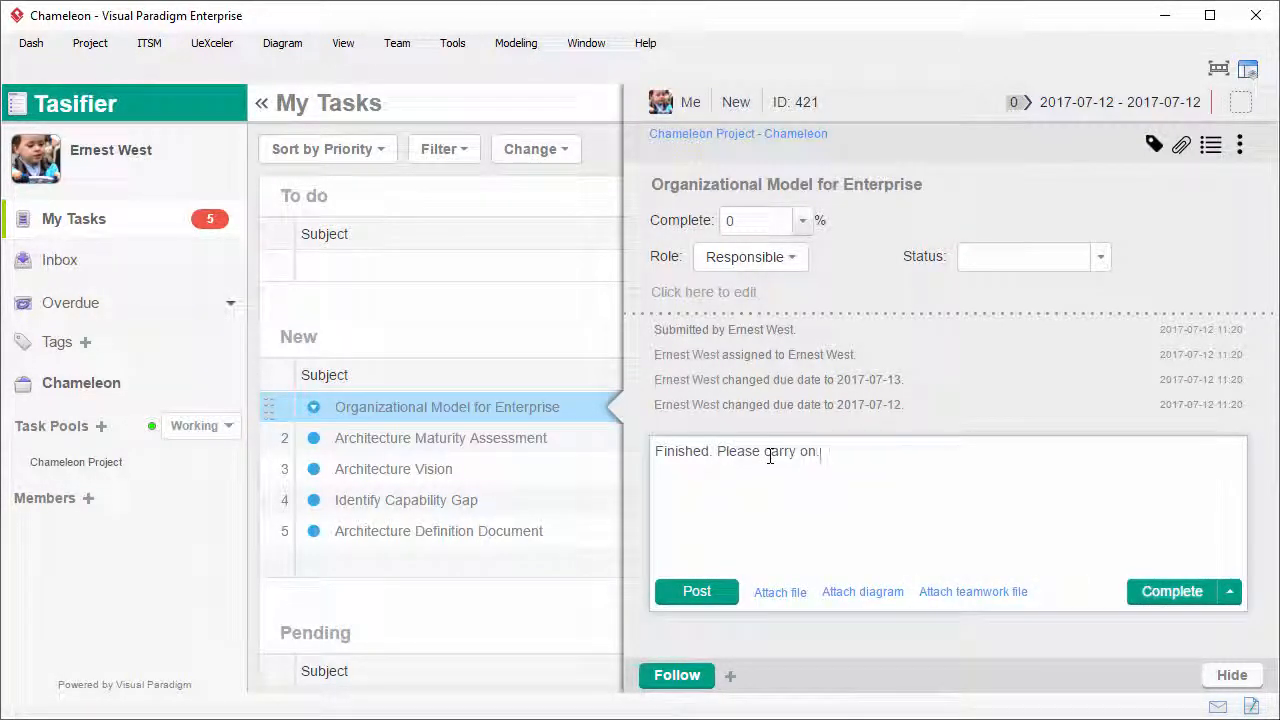
pyautogui.click(696, 592)
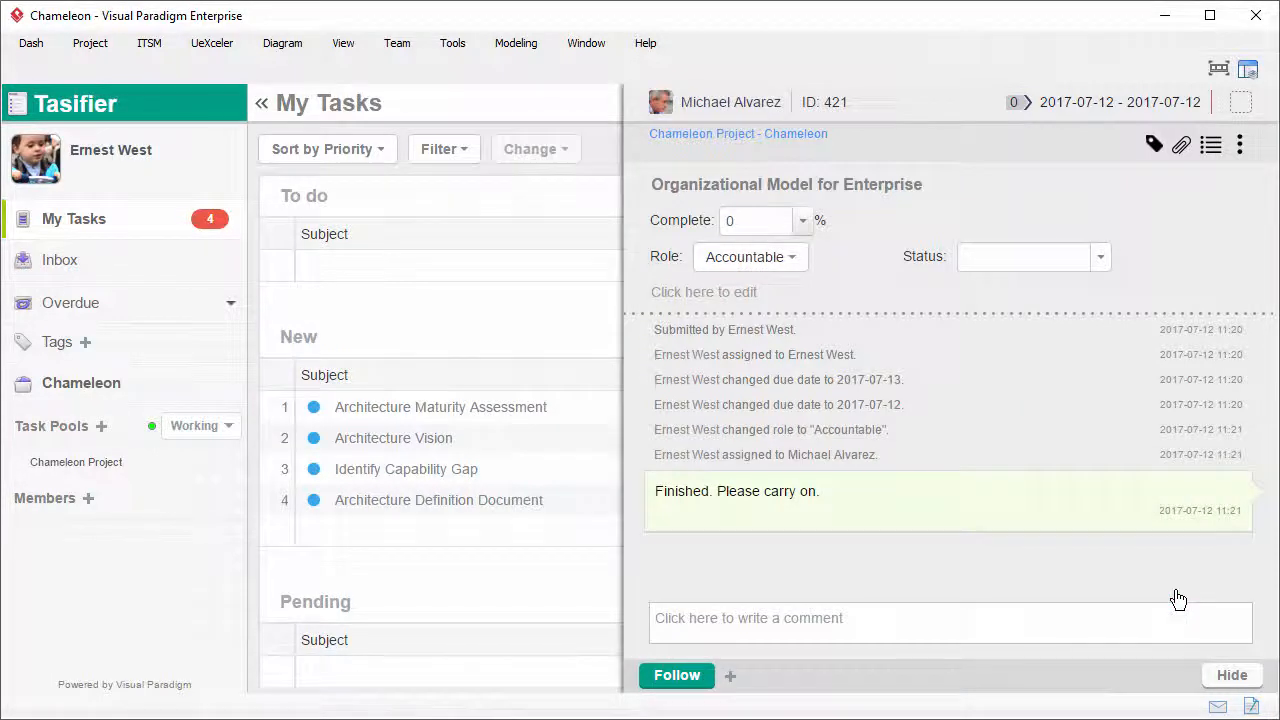